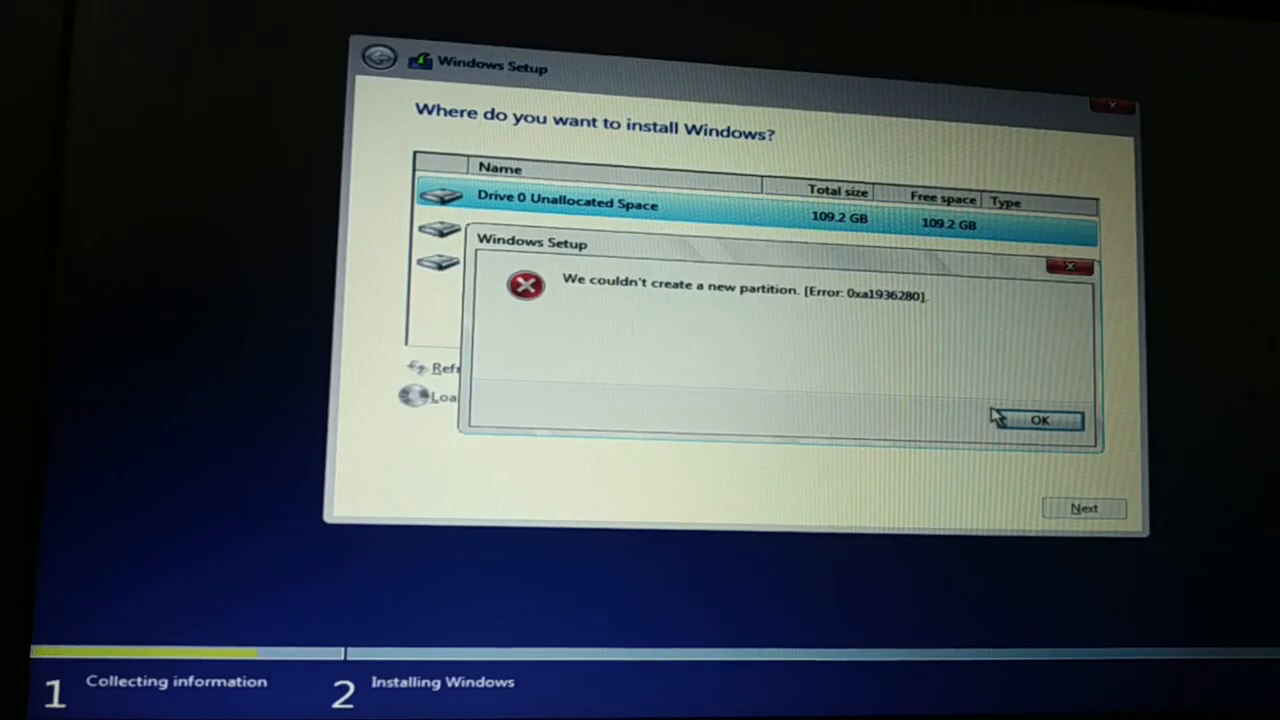
Dismiss the partition-creation error and reveal the GPT partition-style reason Windows can't install
left_click(1038, 420)
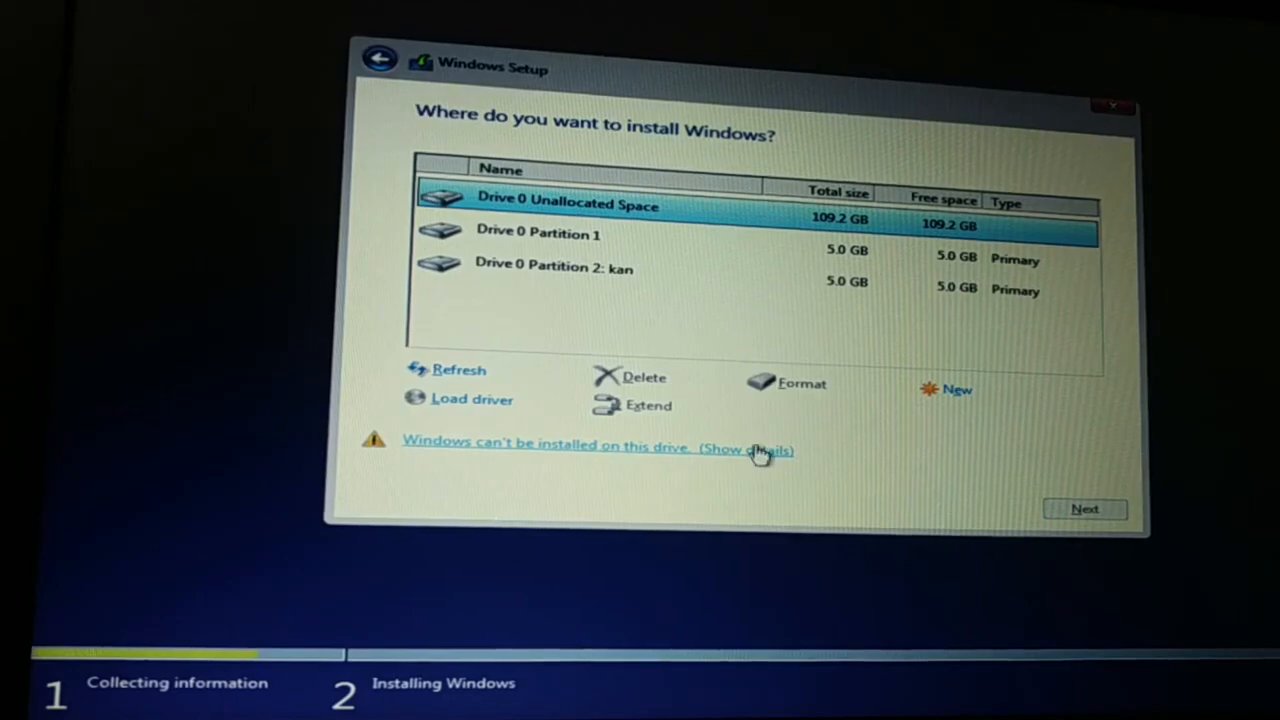
left_click(746, 448)
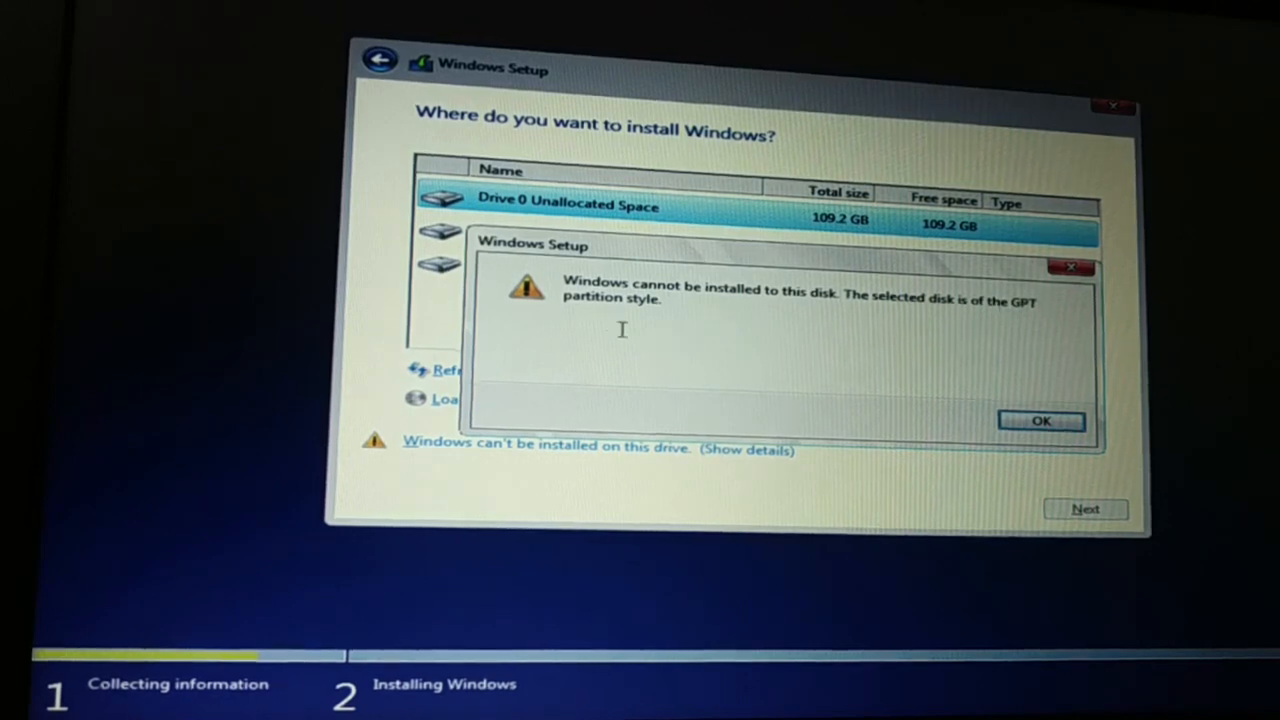
mouse_move(844, 364)
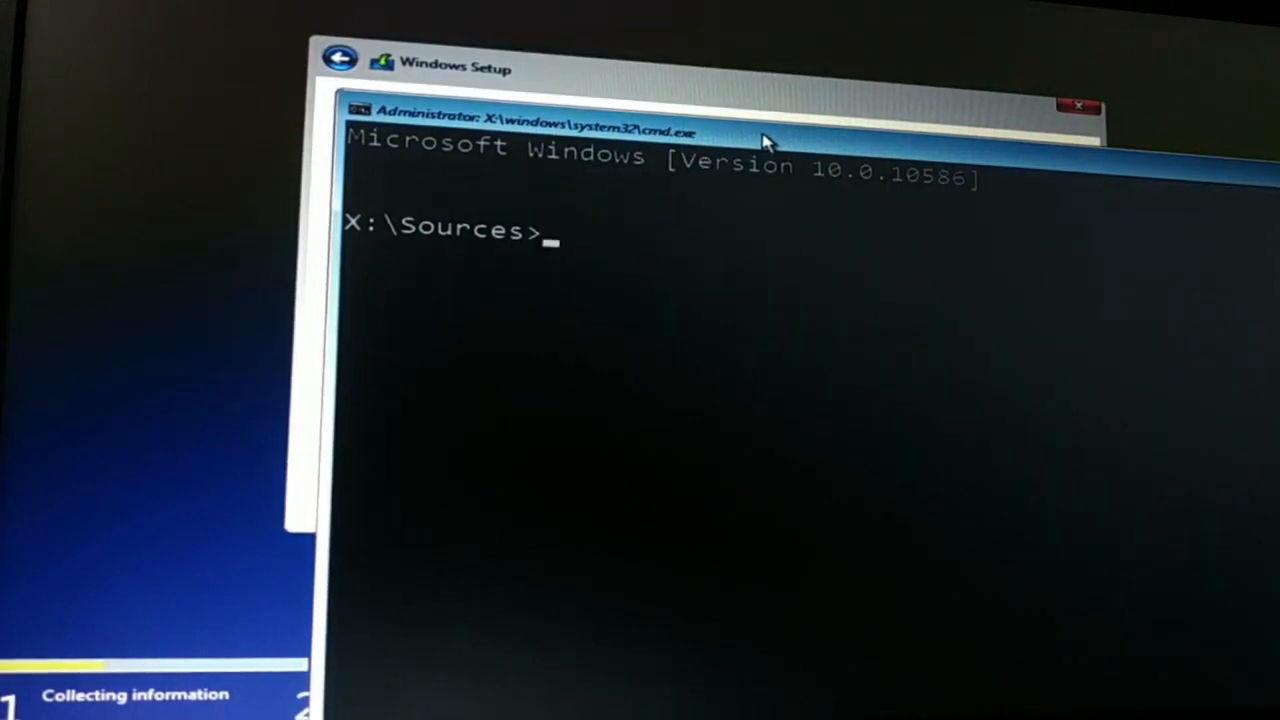
mouse_move(576, 240)
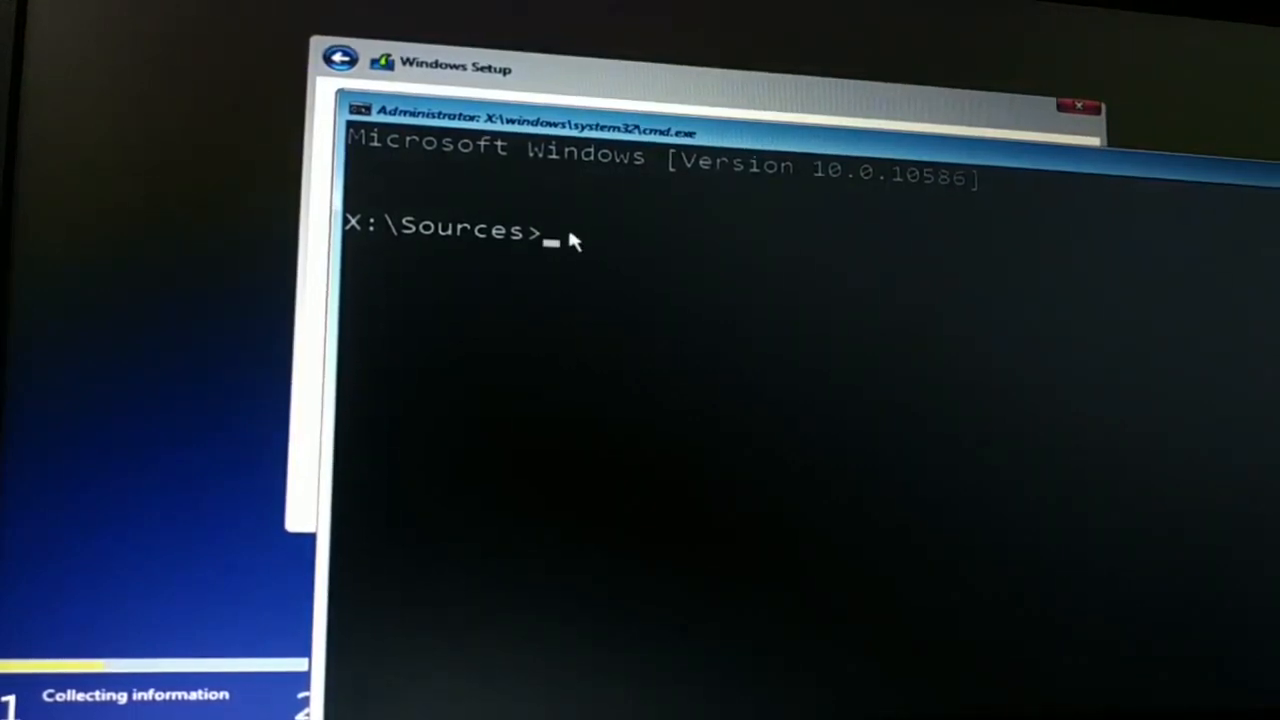
Start DiskPart and list the disks, showing Disk 0 (119 GB) and Disk 1 (7728 MB)
type("disk")
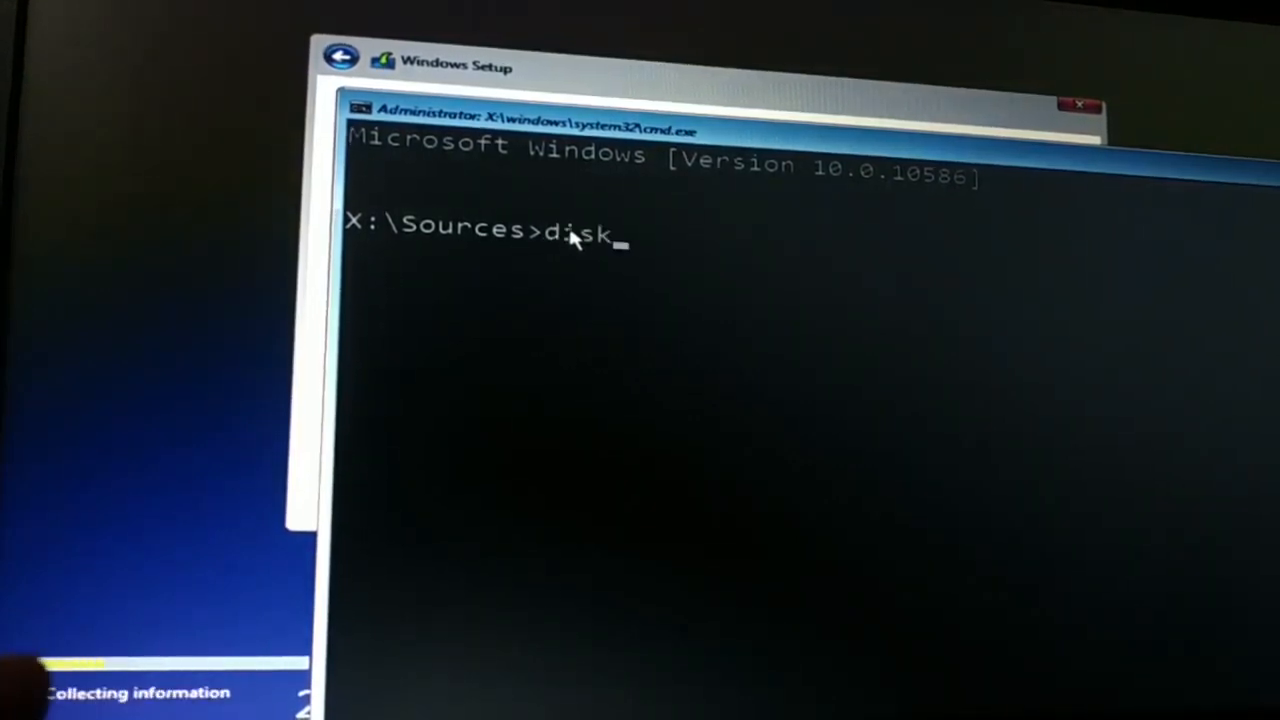
type("part")
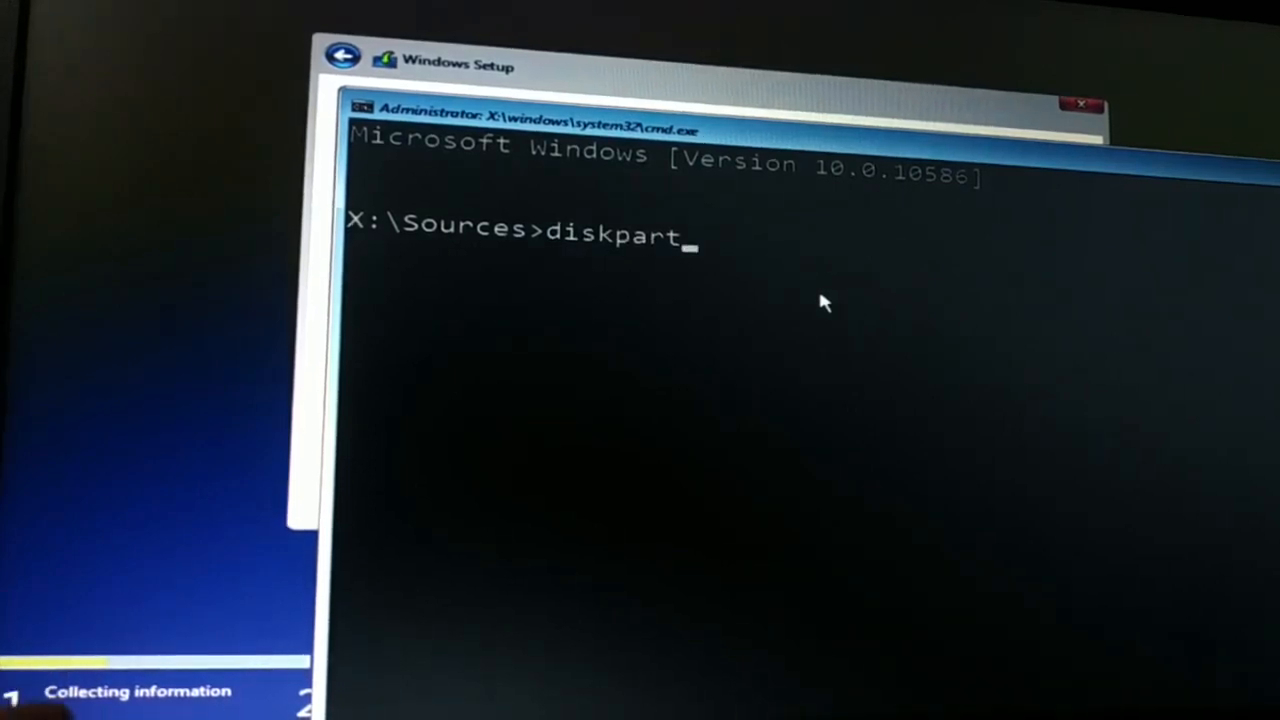
key("Return")
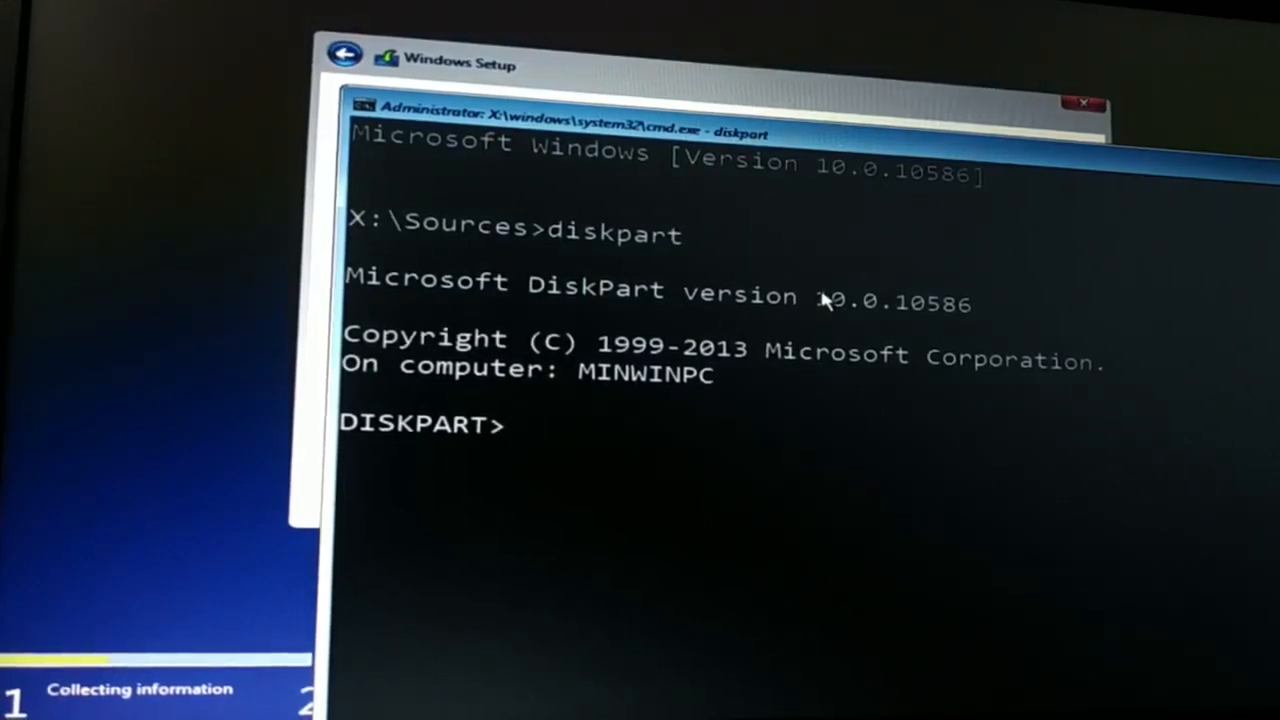
type("list di")
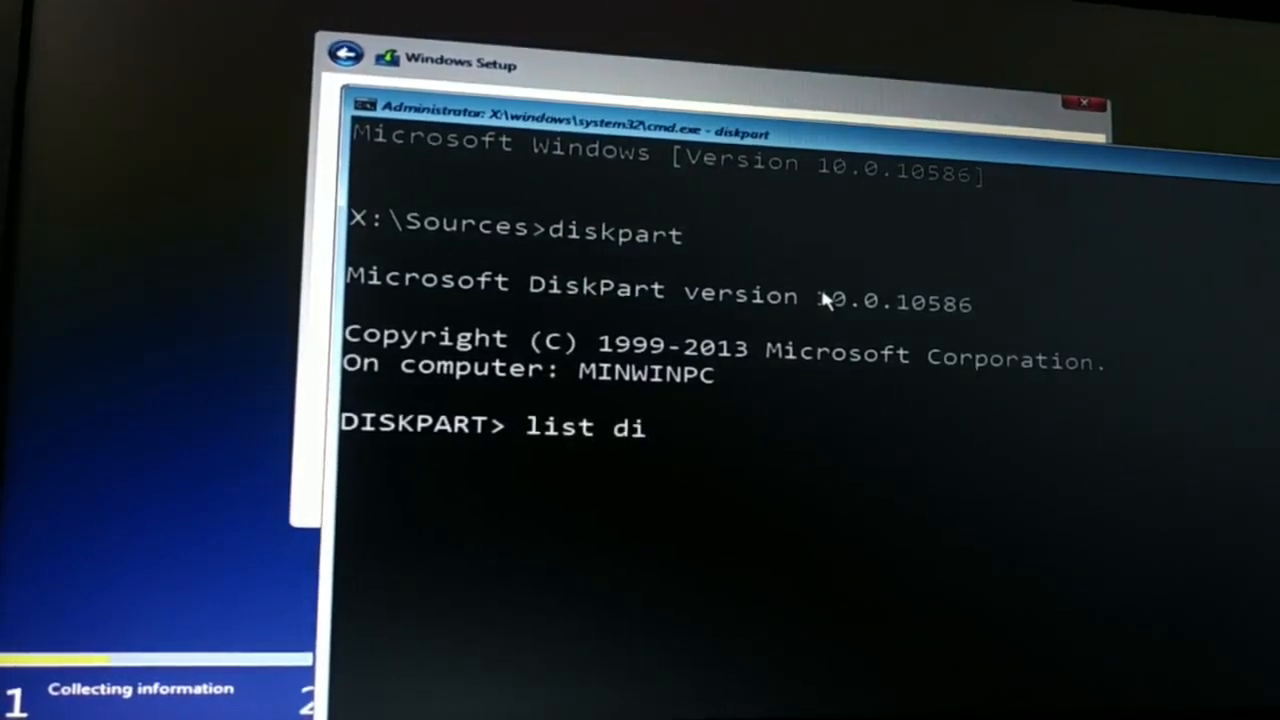
key("Return")
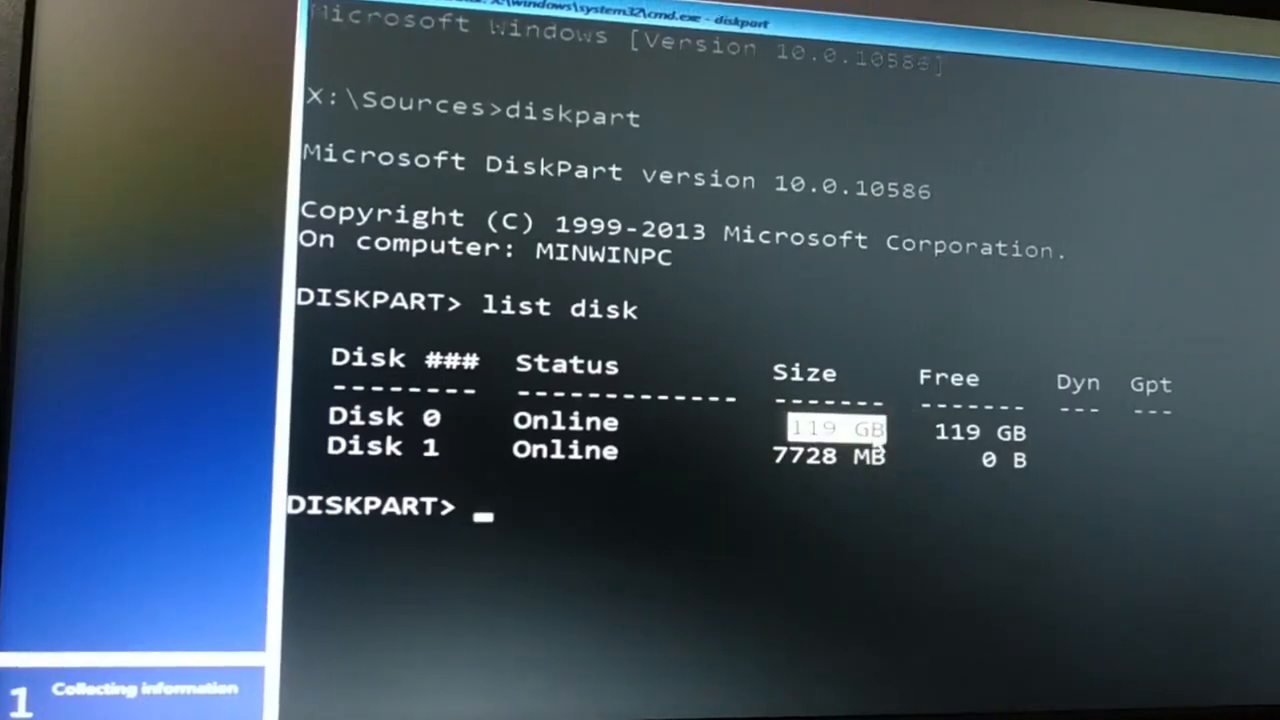
mouse_move(644, 490)
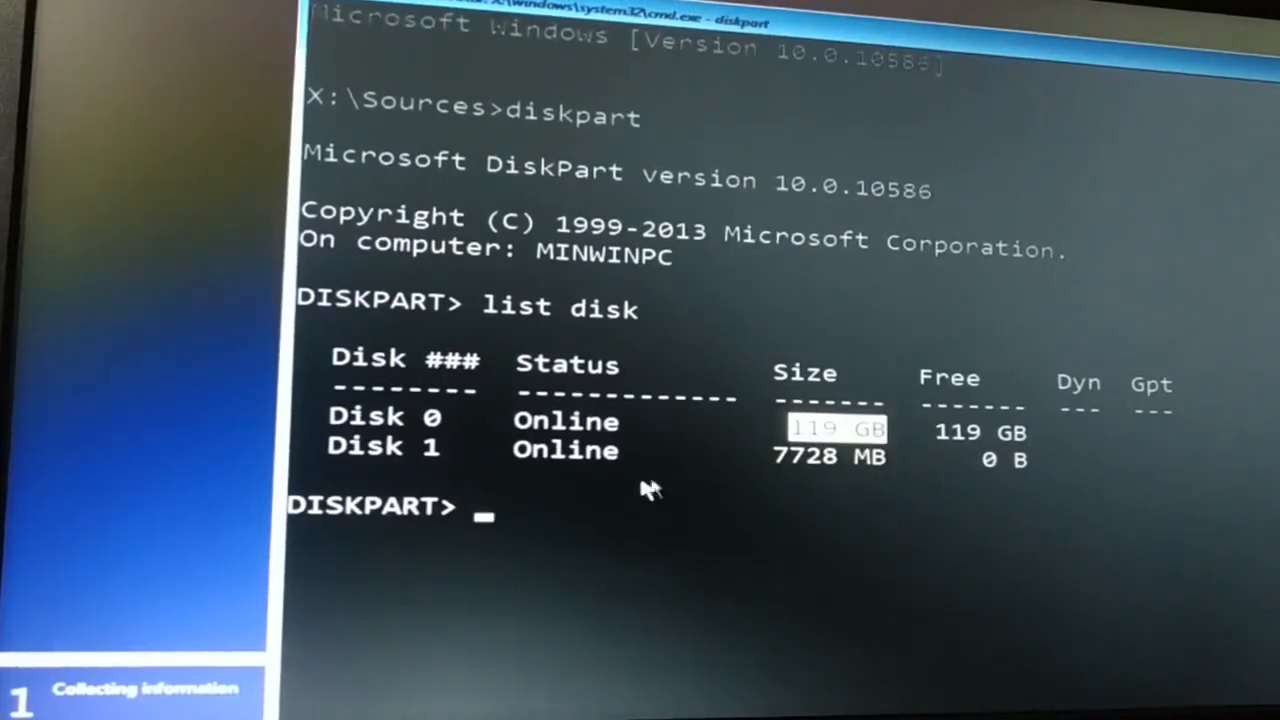
mouse_move(480, 520)
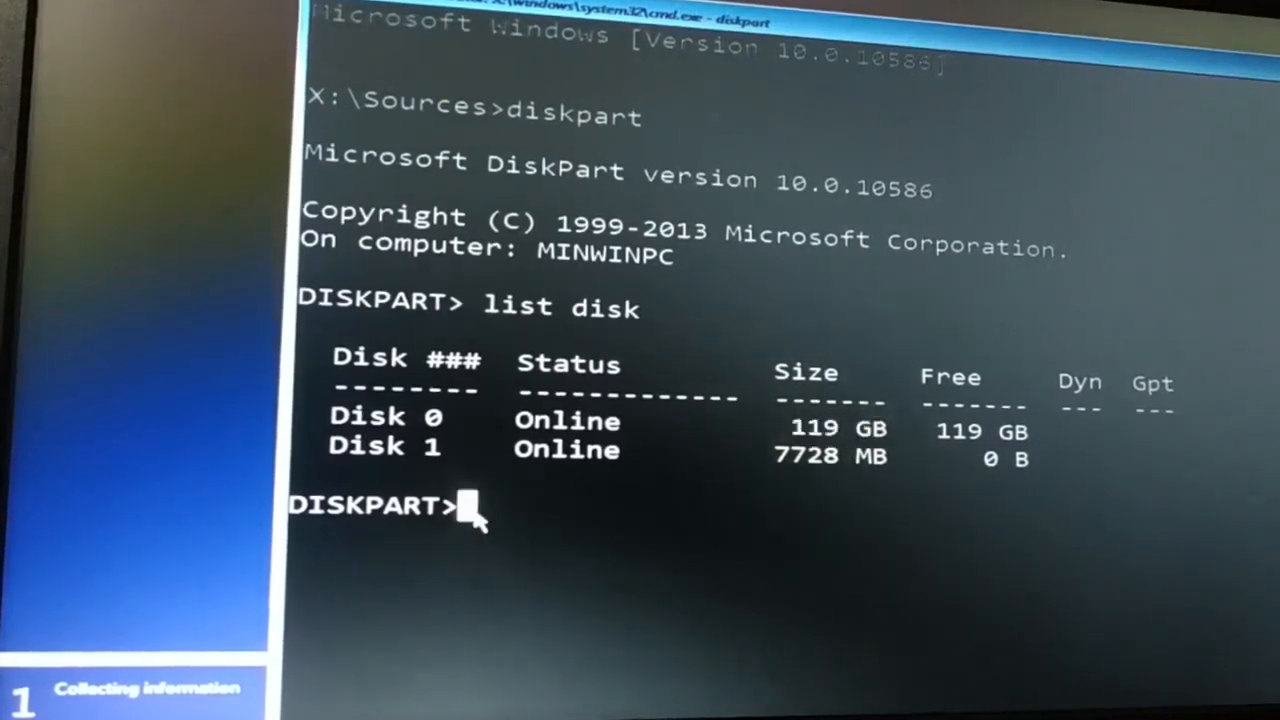
Make Disk 0, the 119 GB drive, the selected disk with 'select disk 0'
type("s")
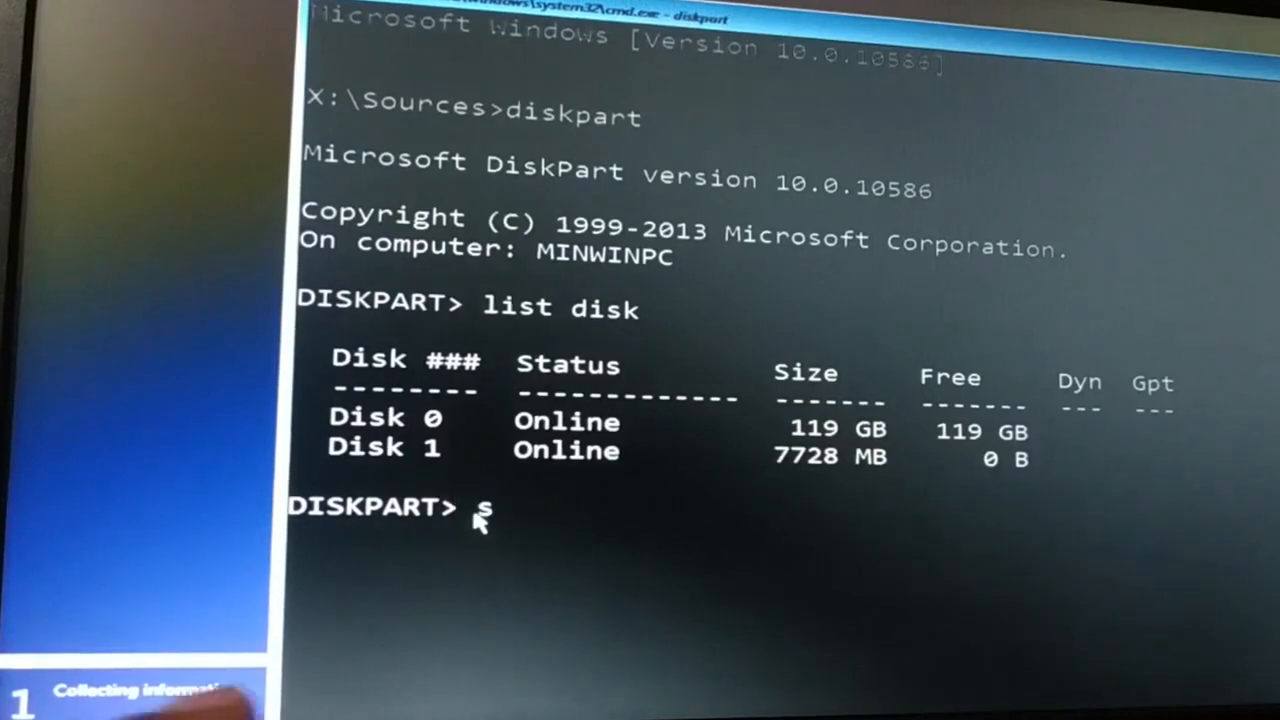
type("elect")
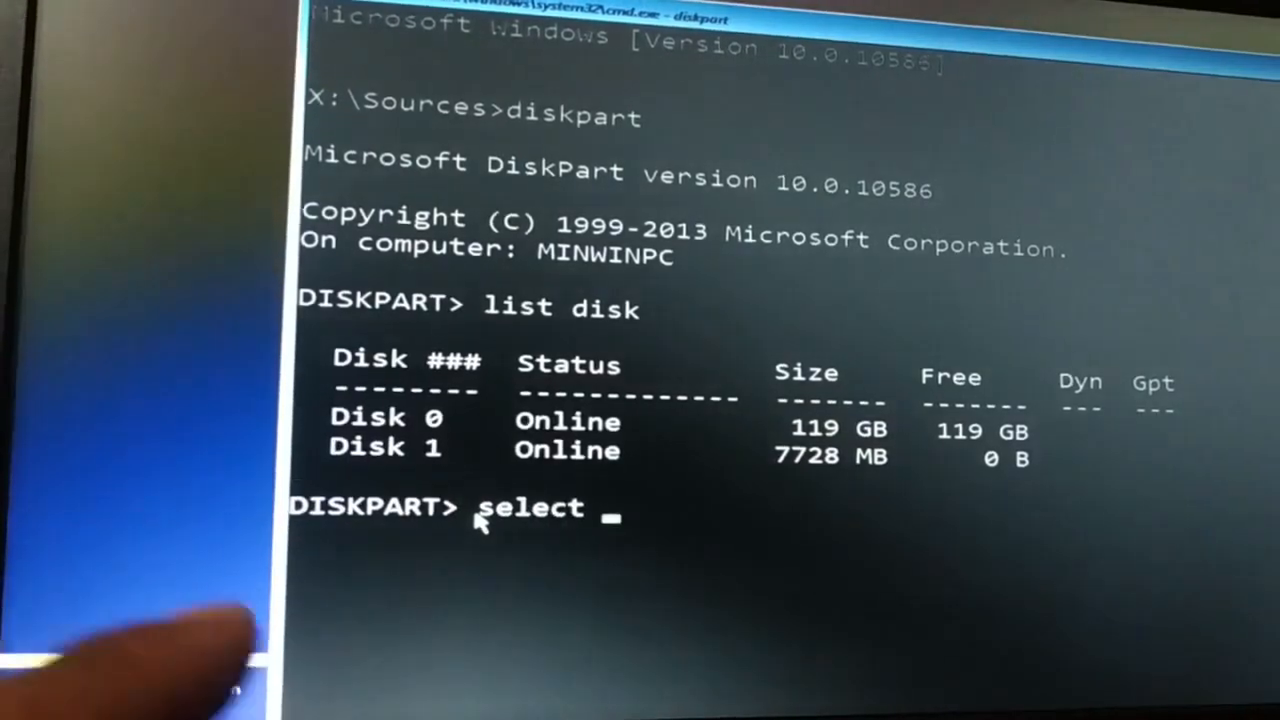
type("disk")
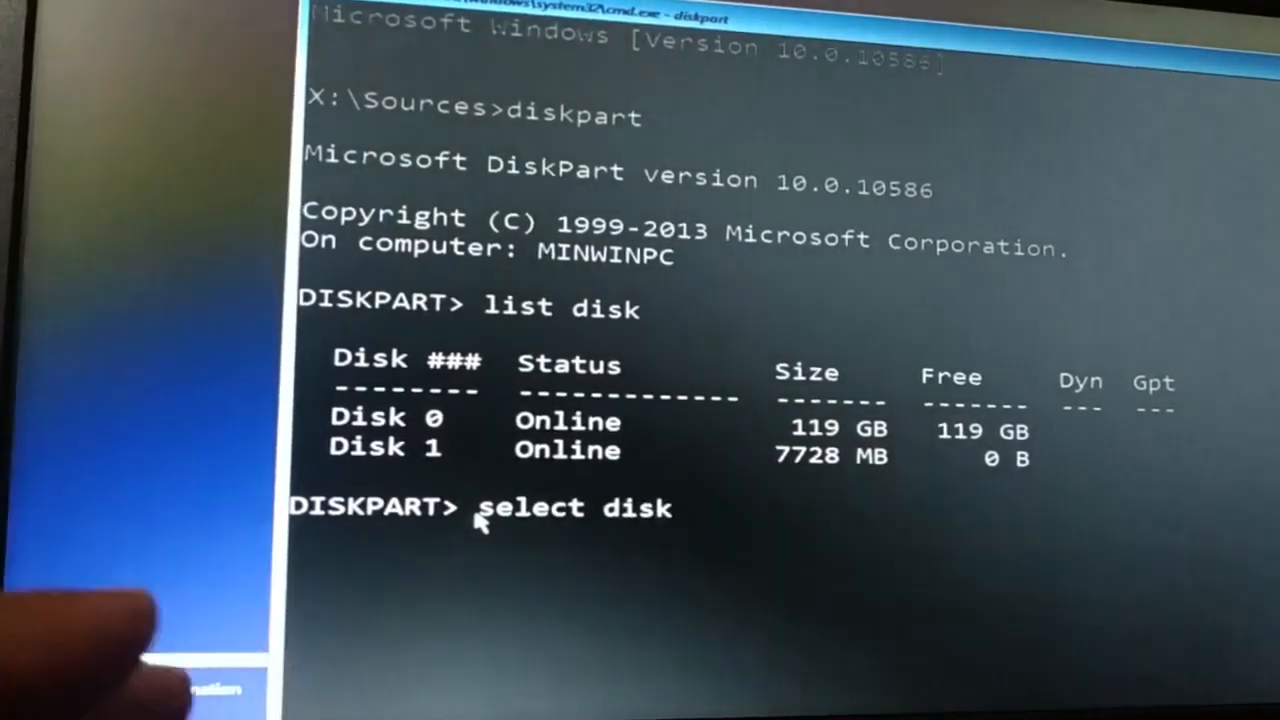
type("0")
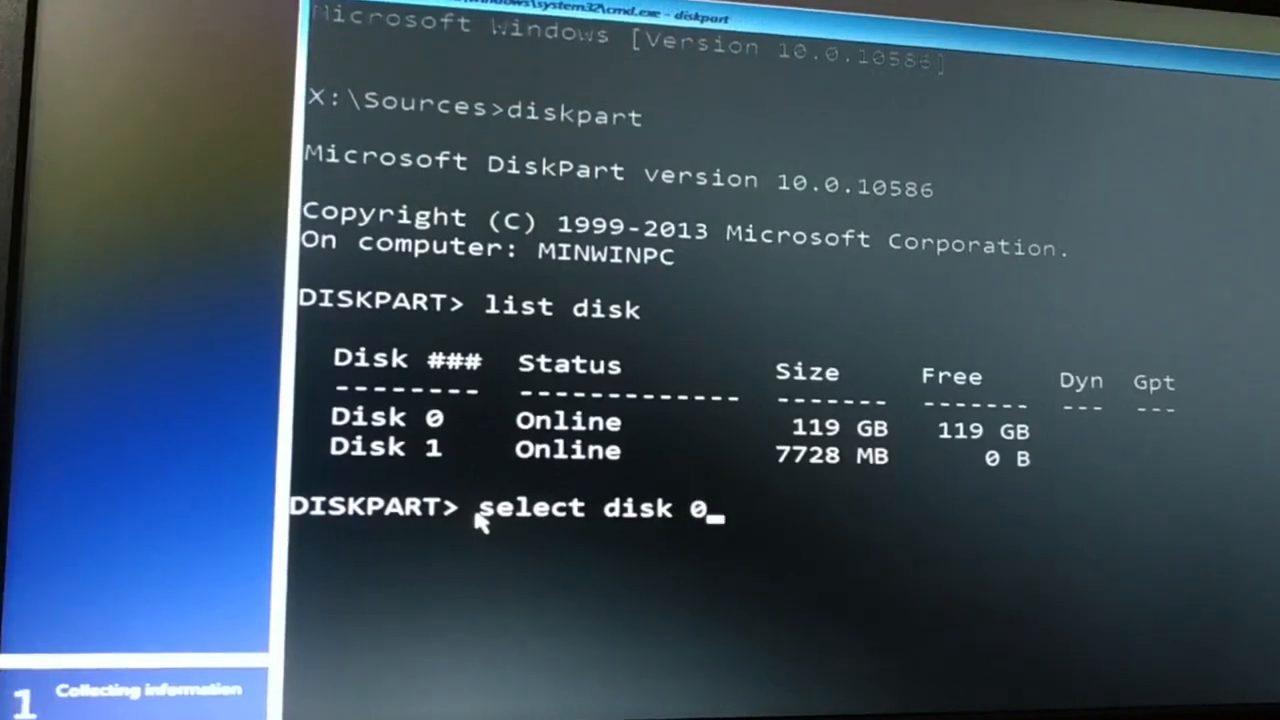
key("Return")
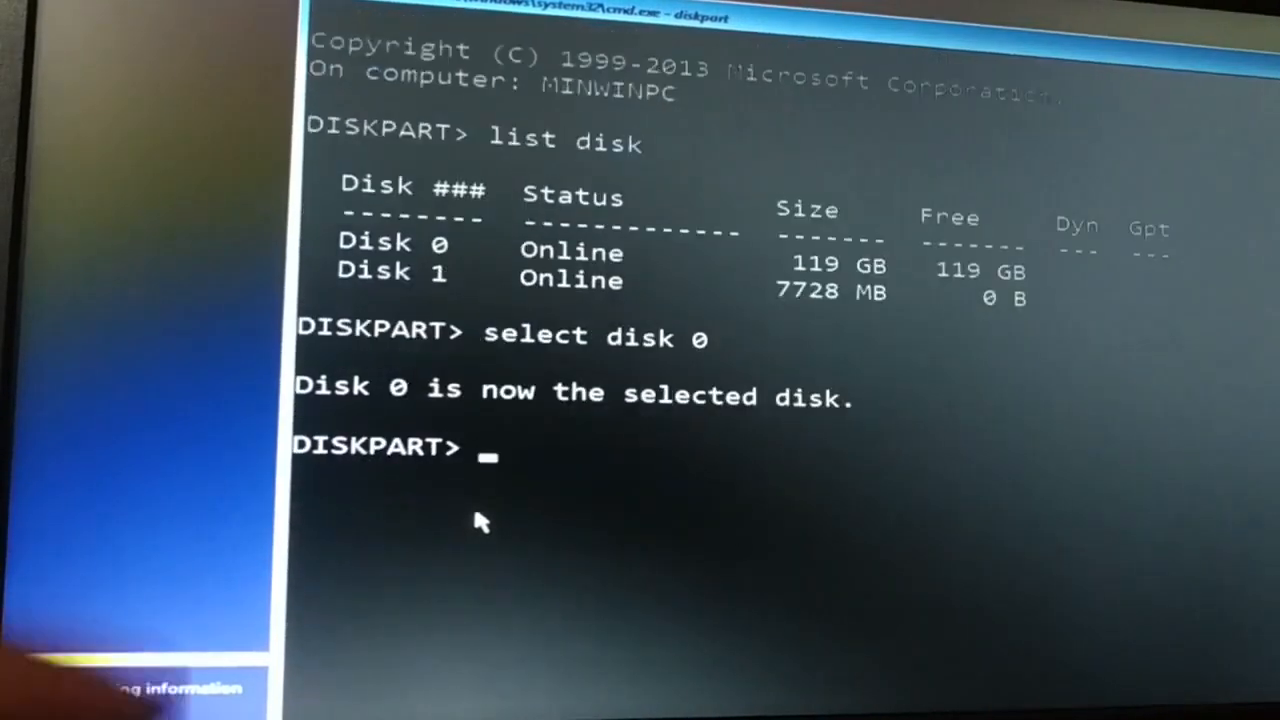
mouse_move(496, 508)
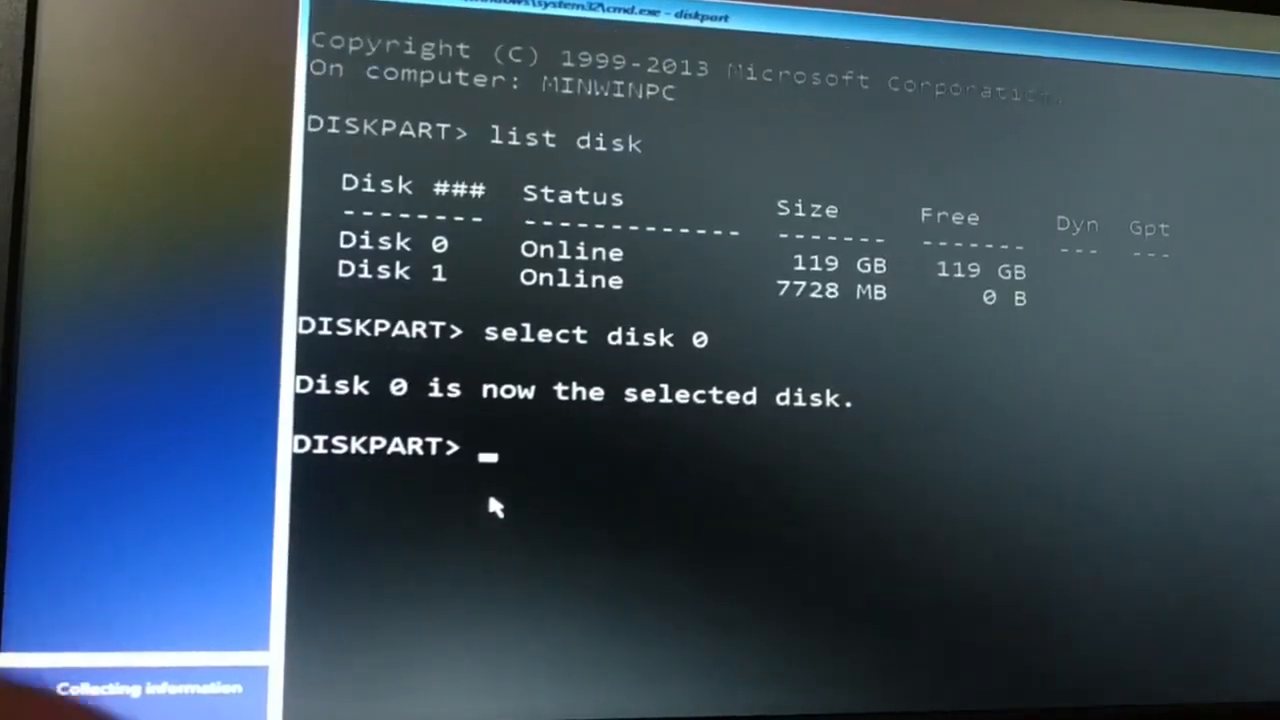
Clean Disk 0, attempt the misspelled 'convert MRB', and exit DiskPart
type("clean")
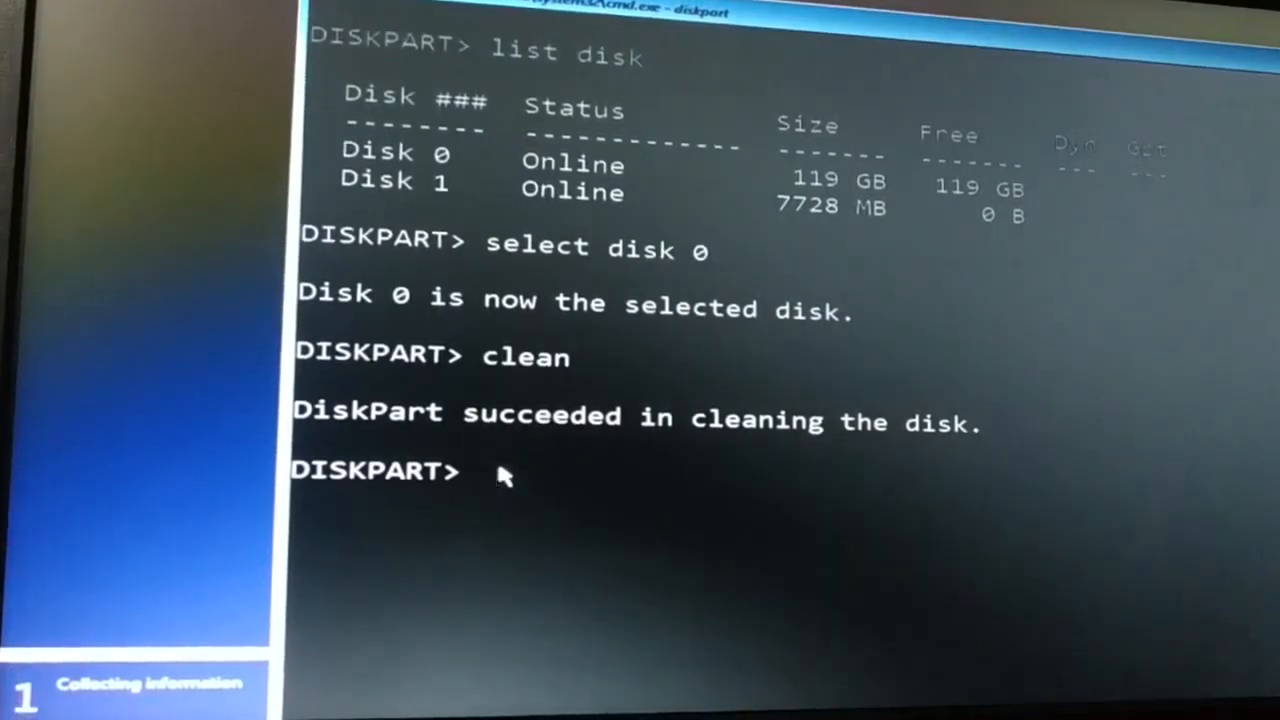
type("cnv")
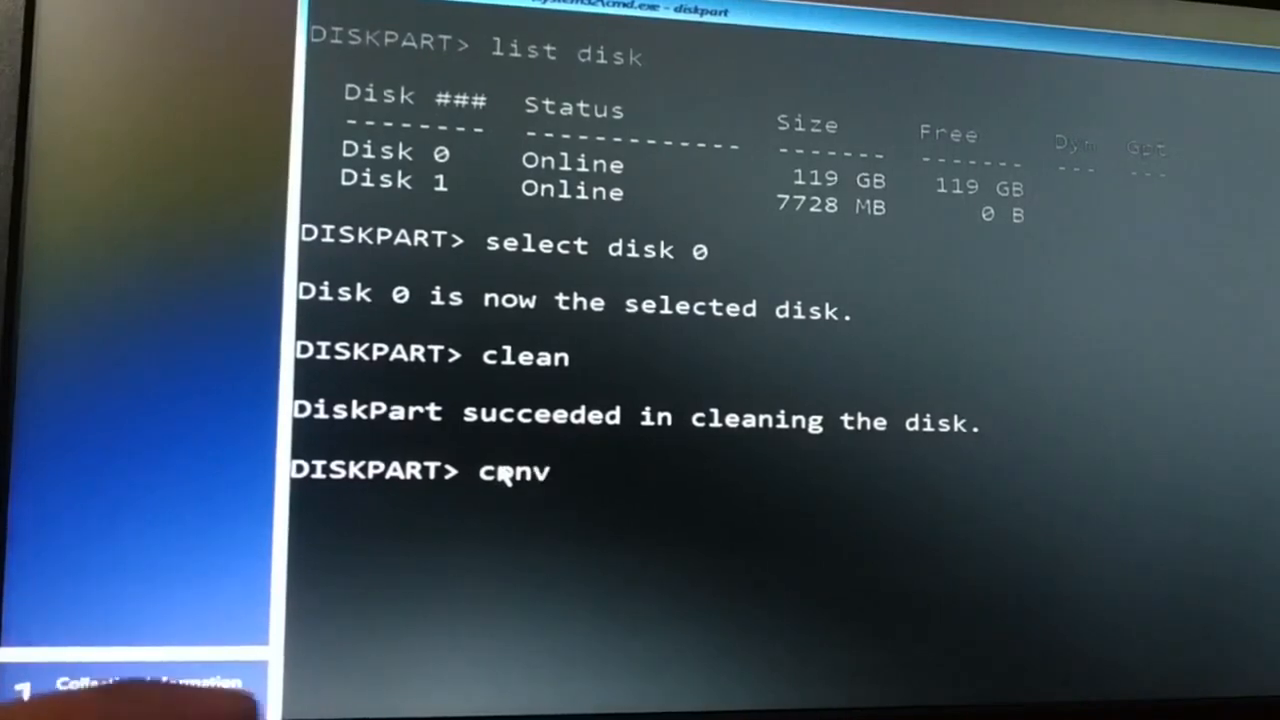
type("ert")
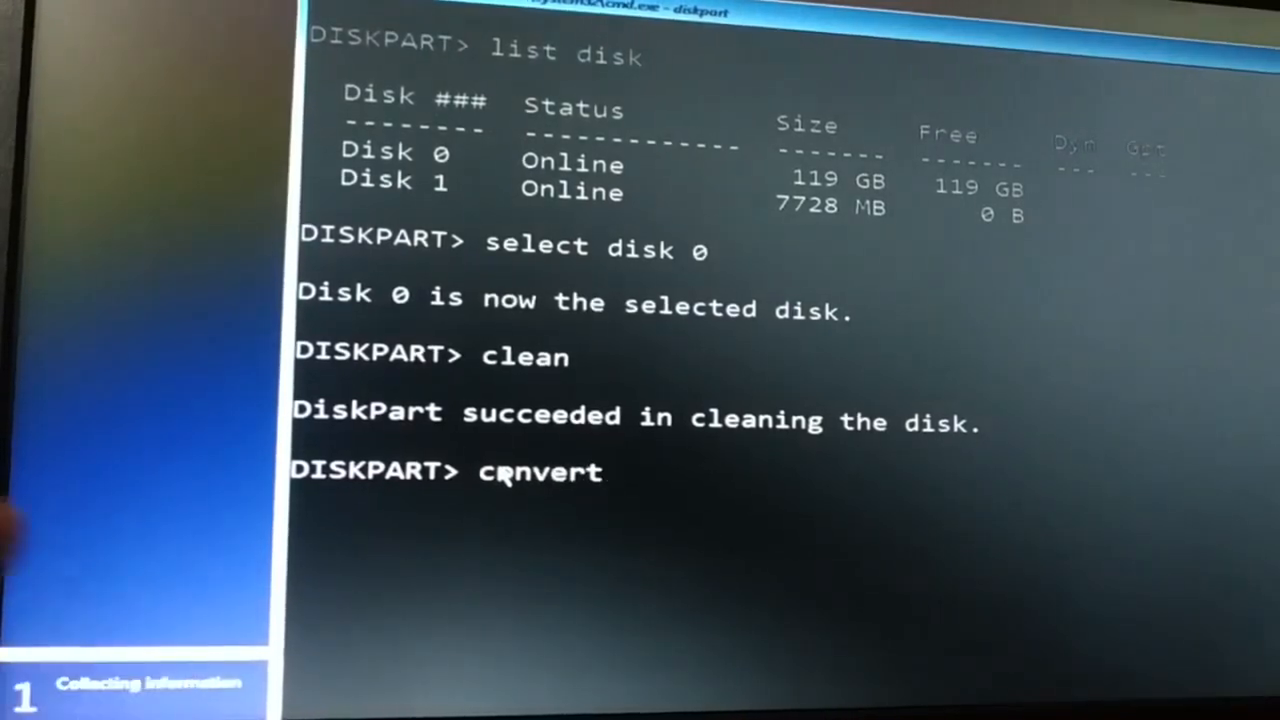
type("MRB")
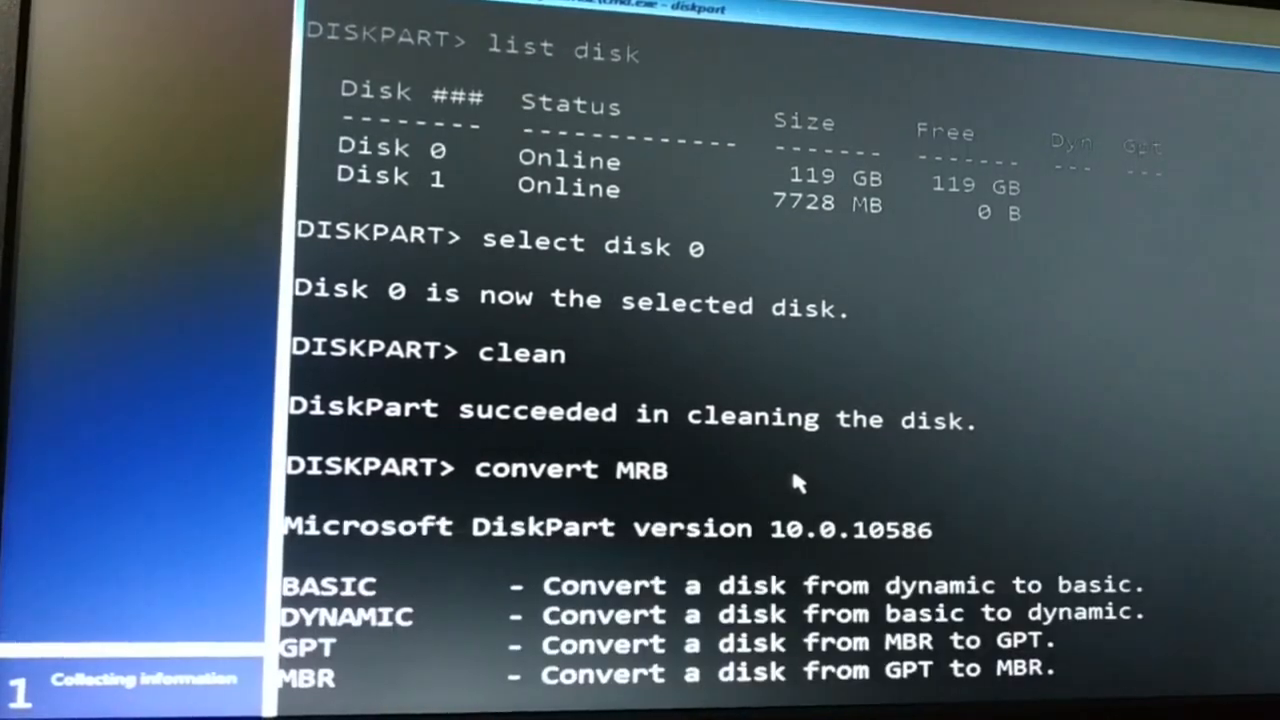
type("exi")
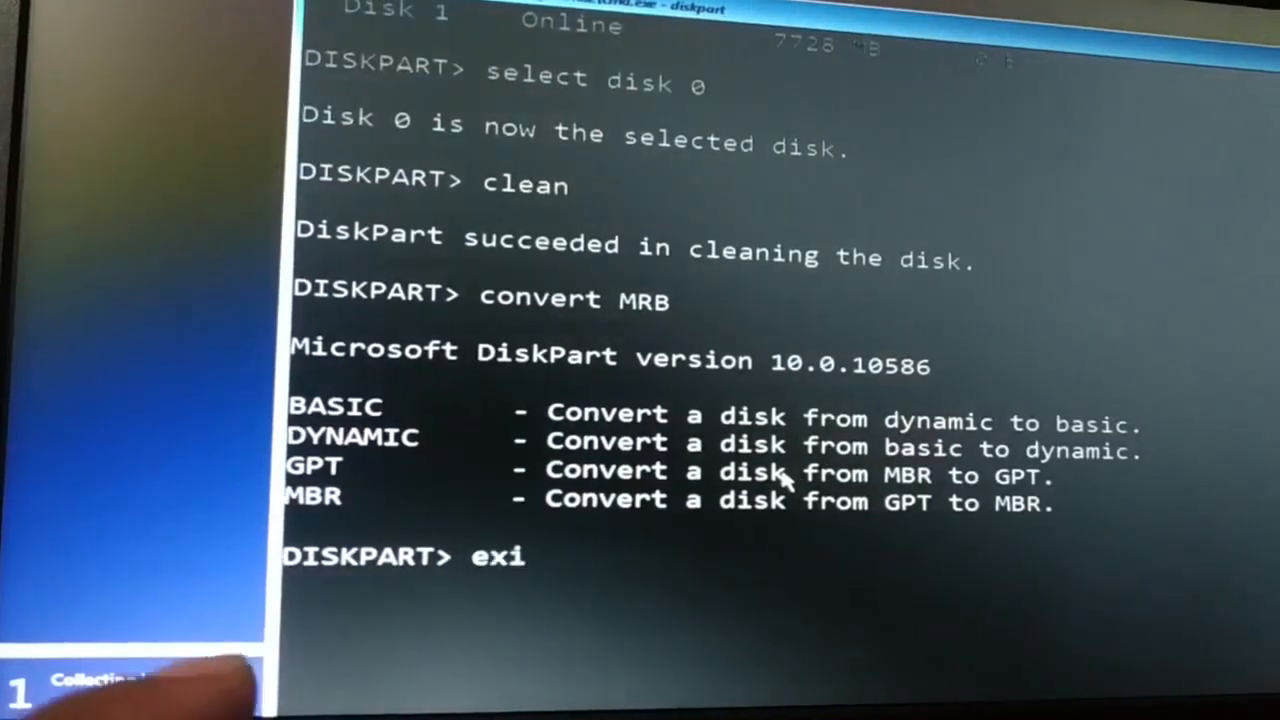
key("Return")
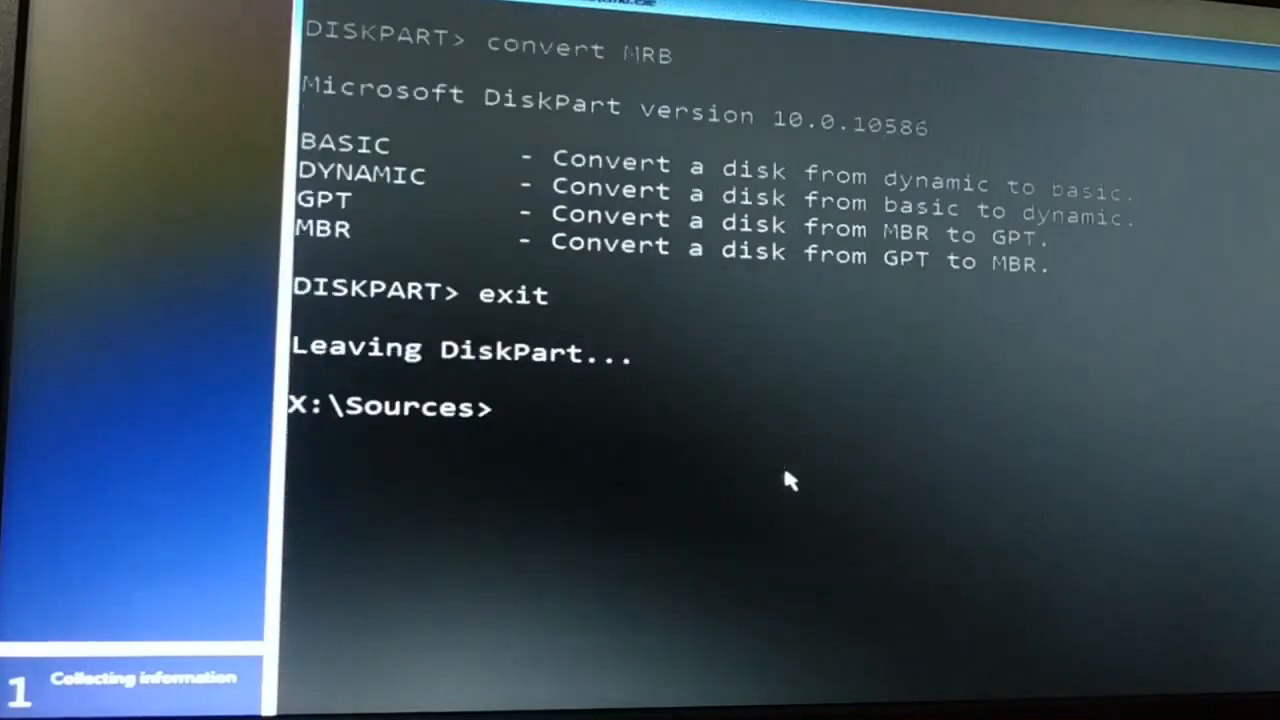
Return to Setup and enter a 102400 MB size for a new partition from the unallocated space
type("exit")
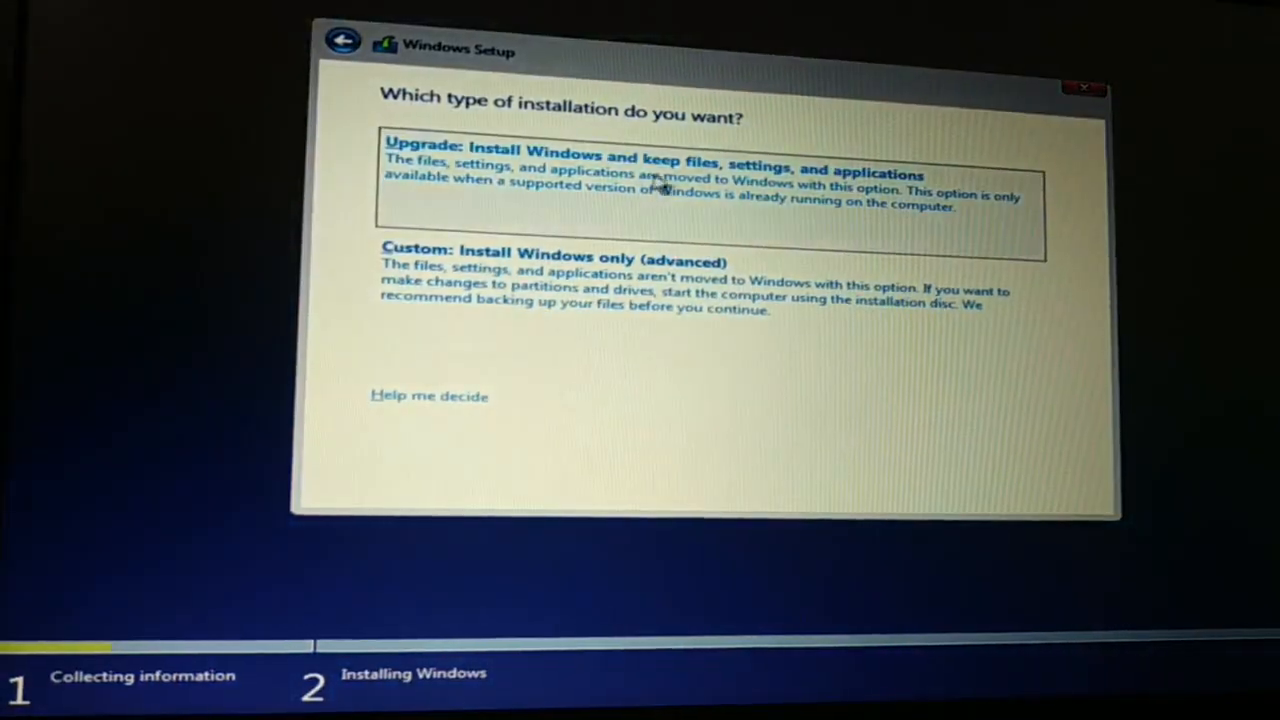
mouse_move(540, 280)
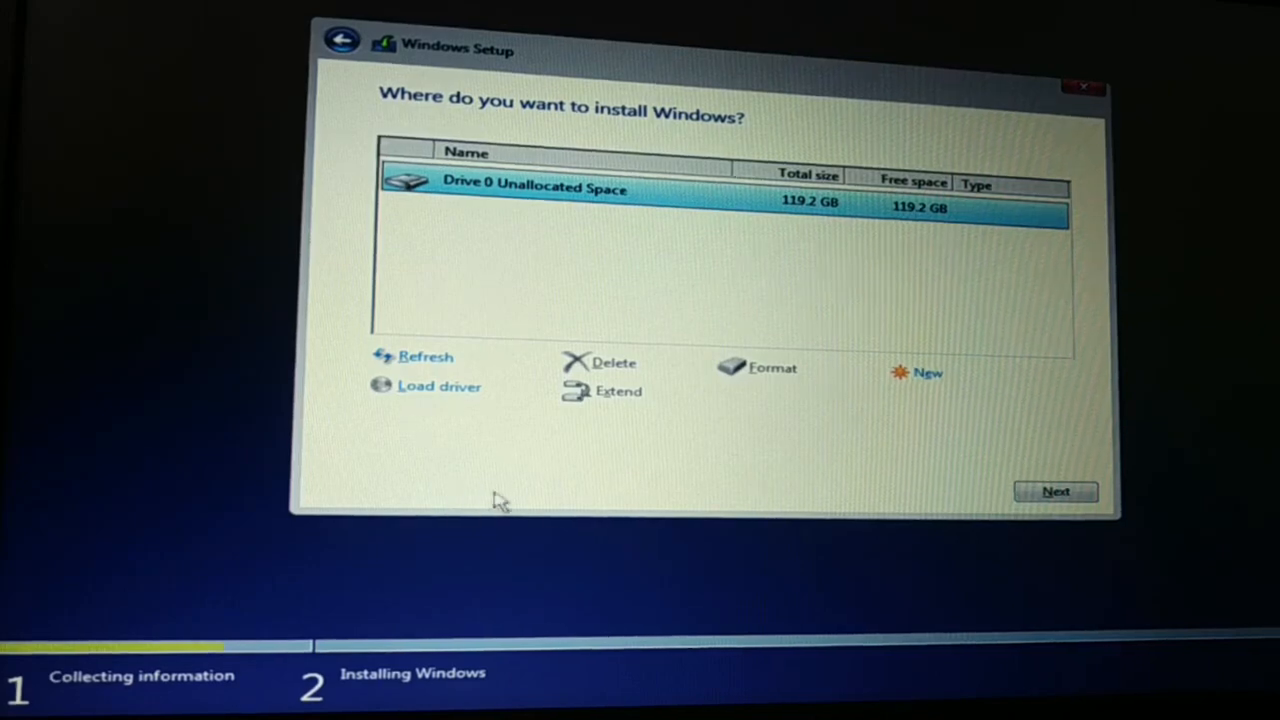
mouse_move(544, 472)
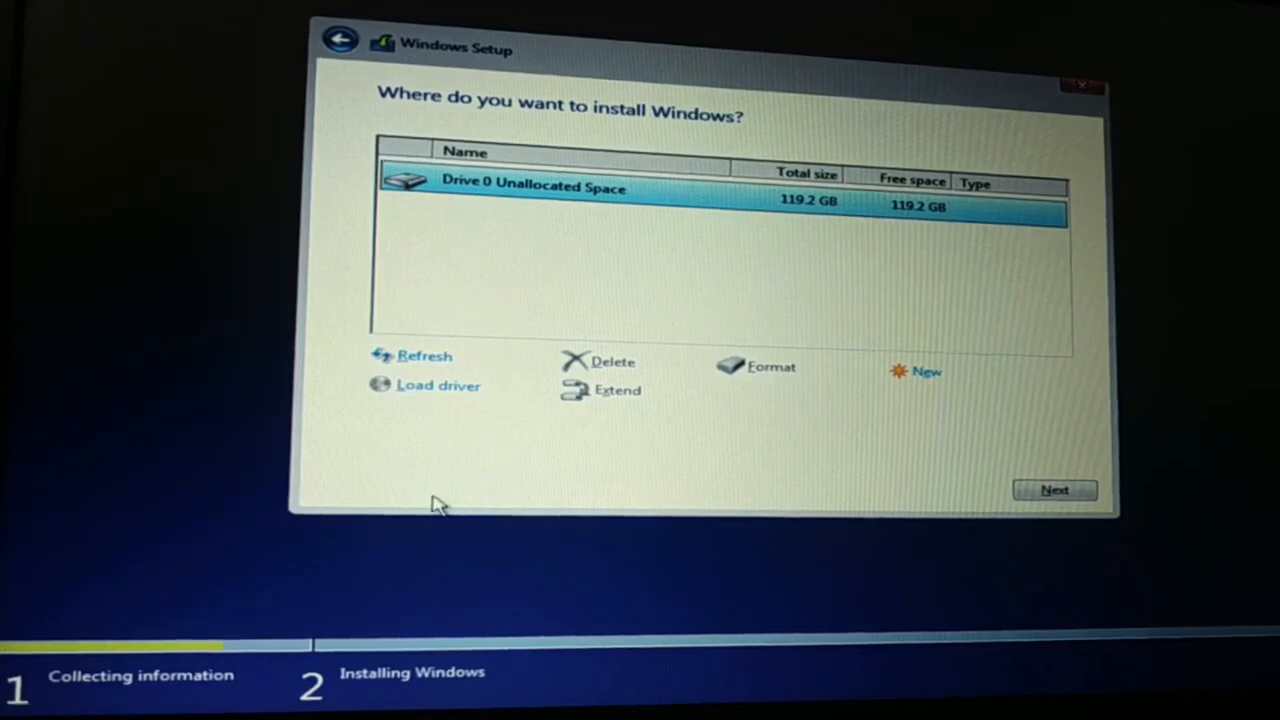
mouse_move(584, 498)
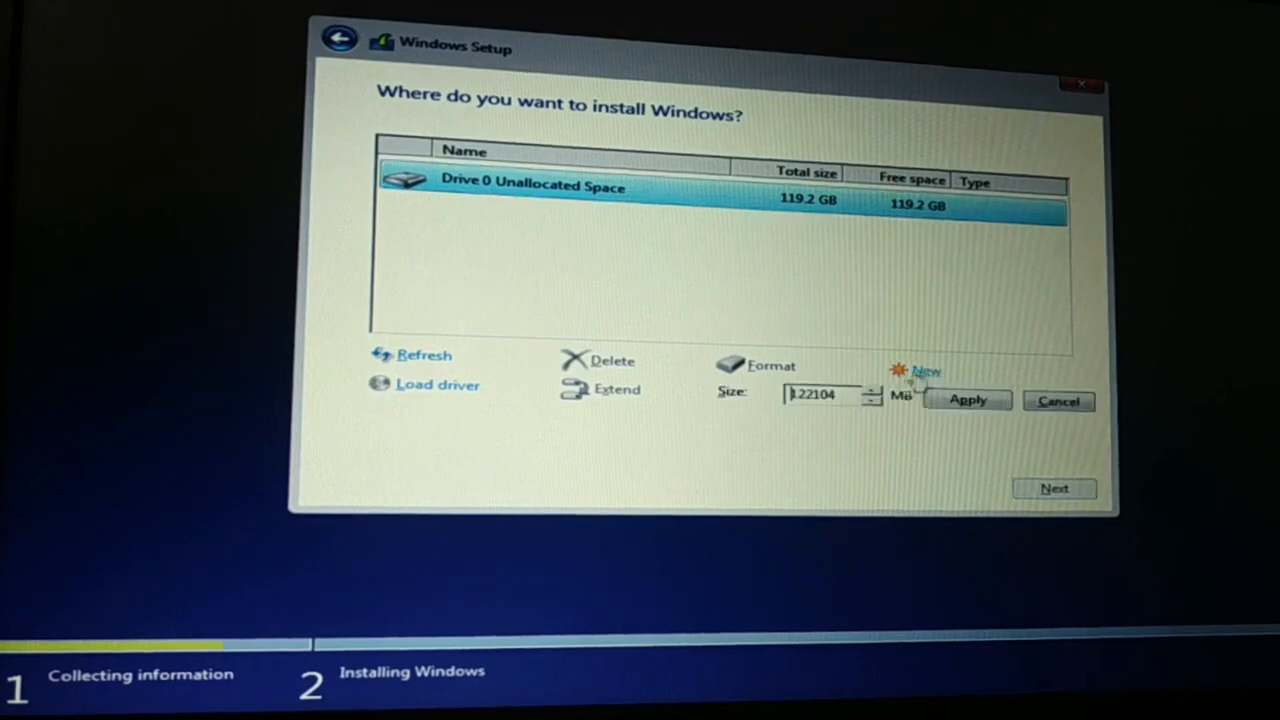
triple_click(820, 394)
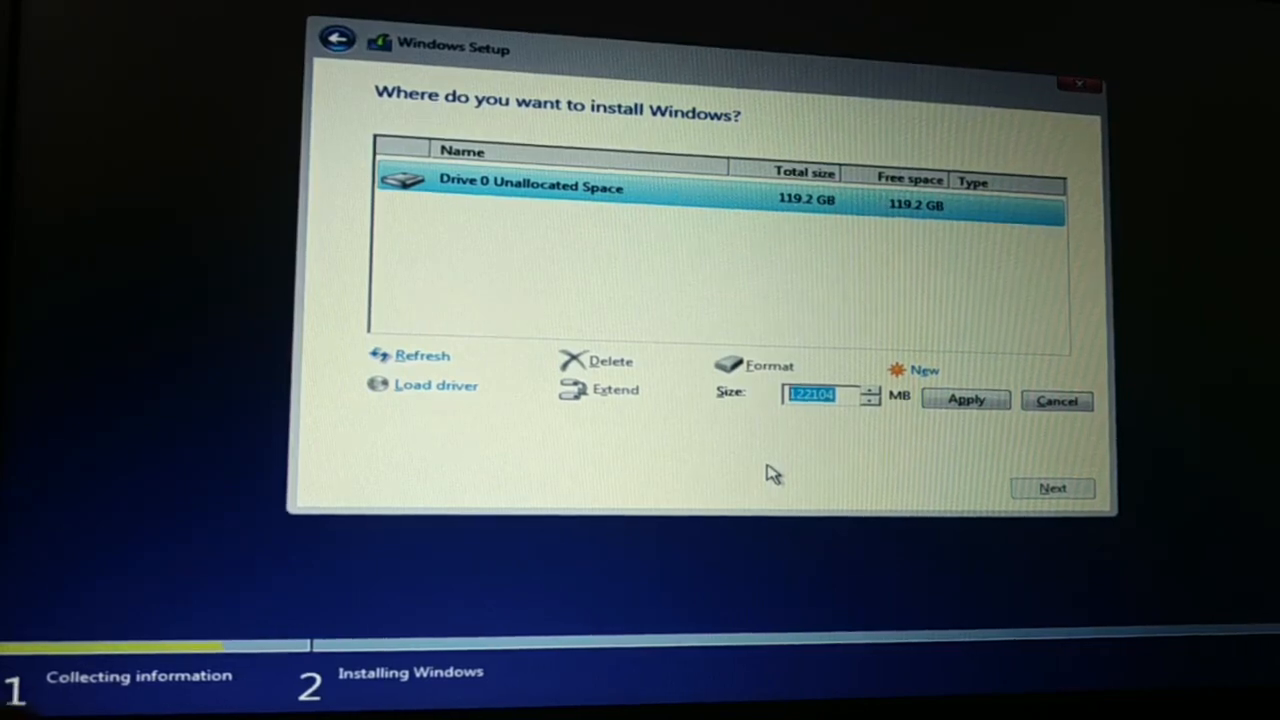
mouse_move(840, 410)
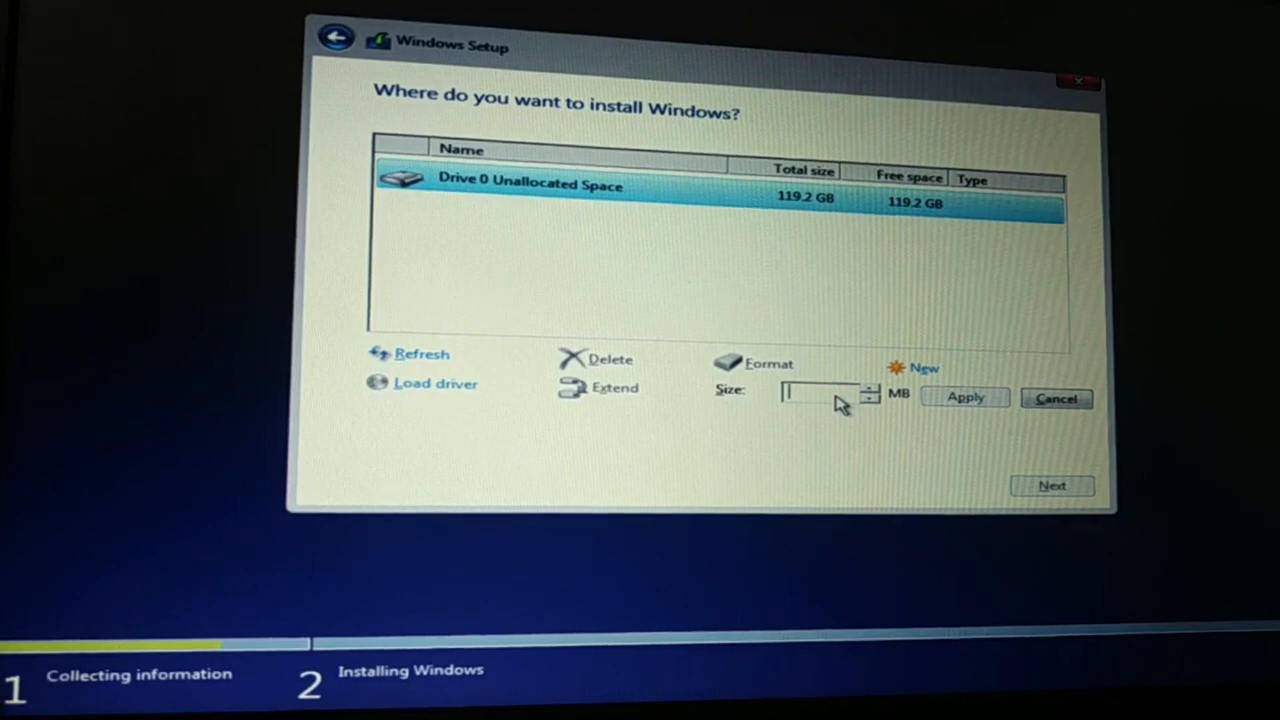
type("12")
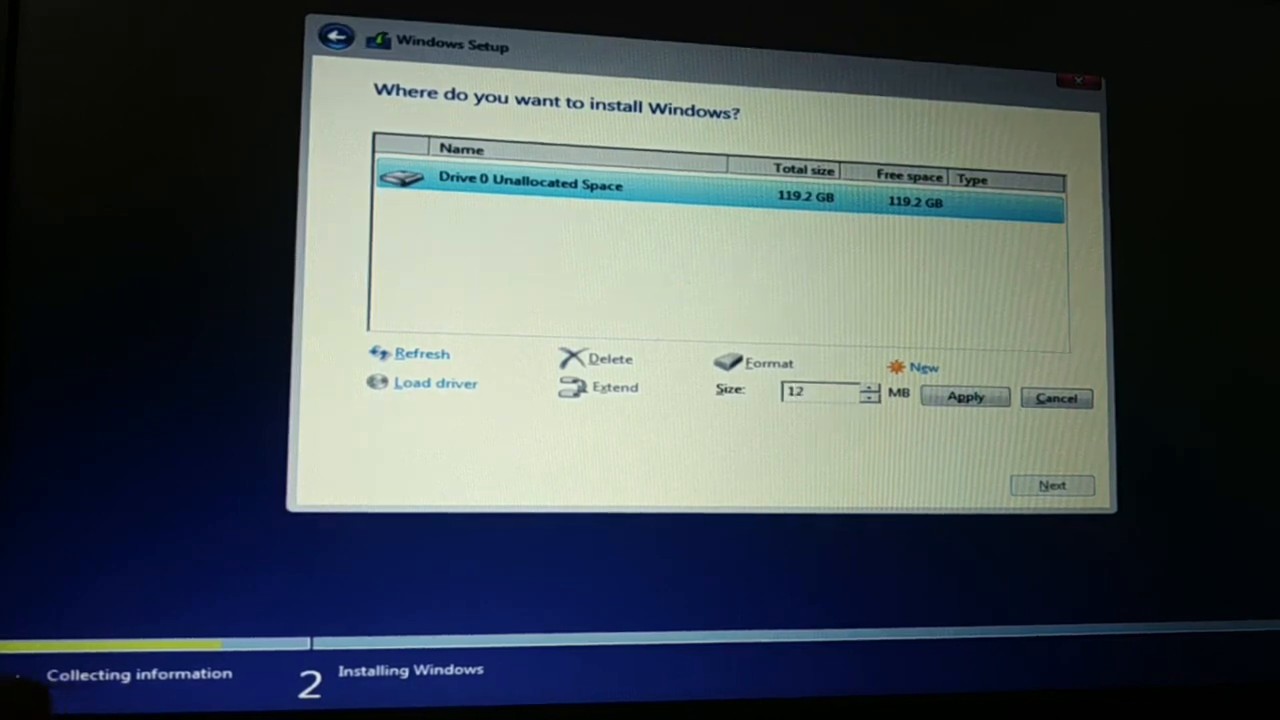
type("4")
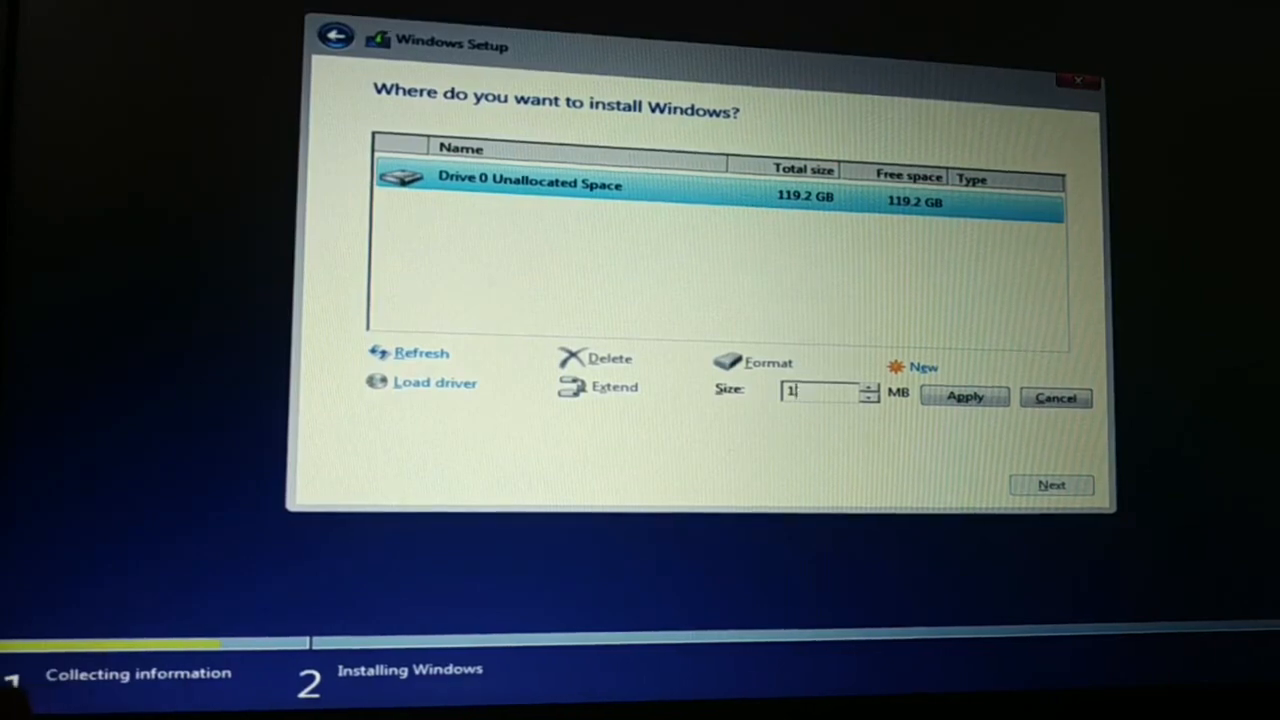
type("1024")
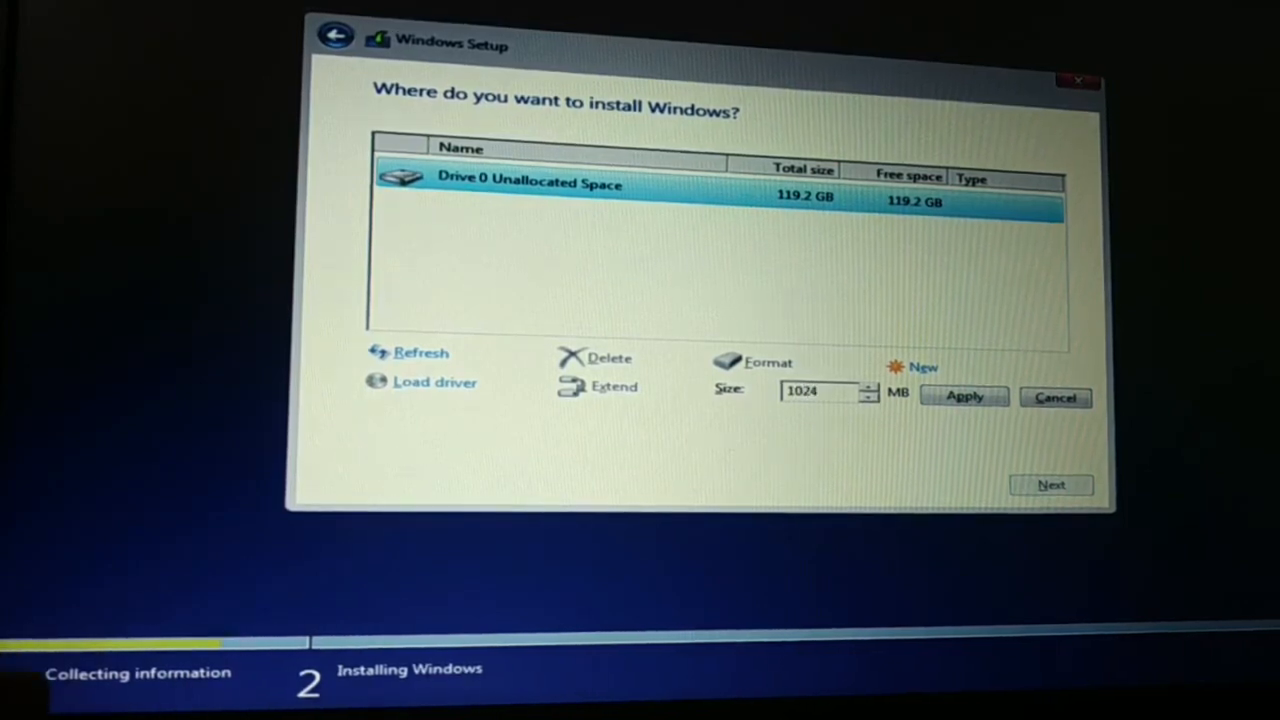
type("102400")
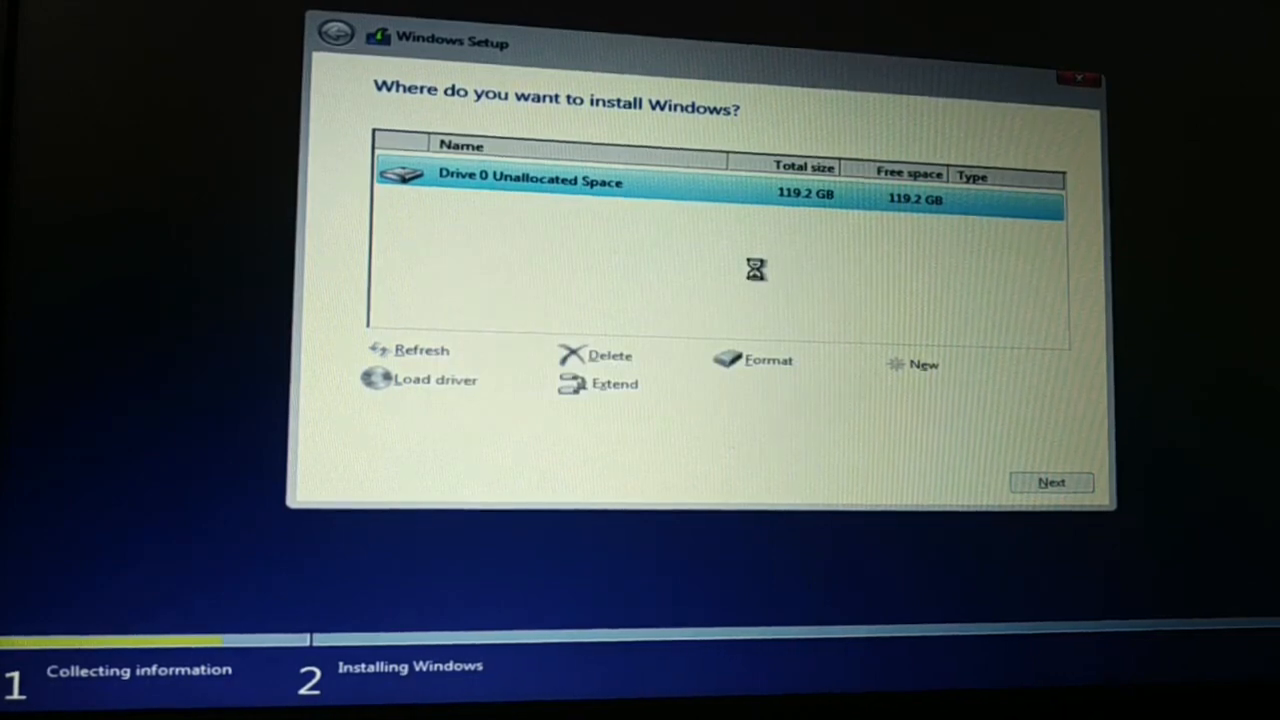
Accept the System Reserved partition and create Partition 3 from the remaining 19.2 GB
left_click(912, 364)
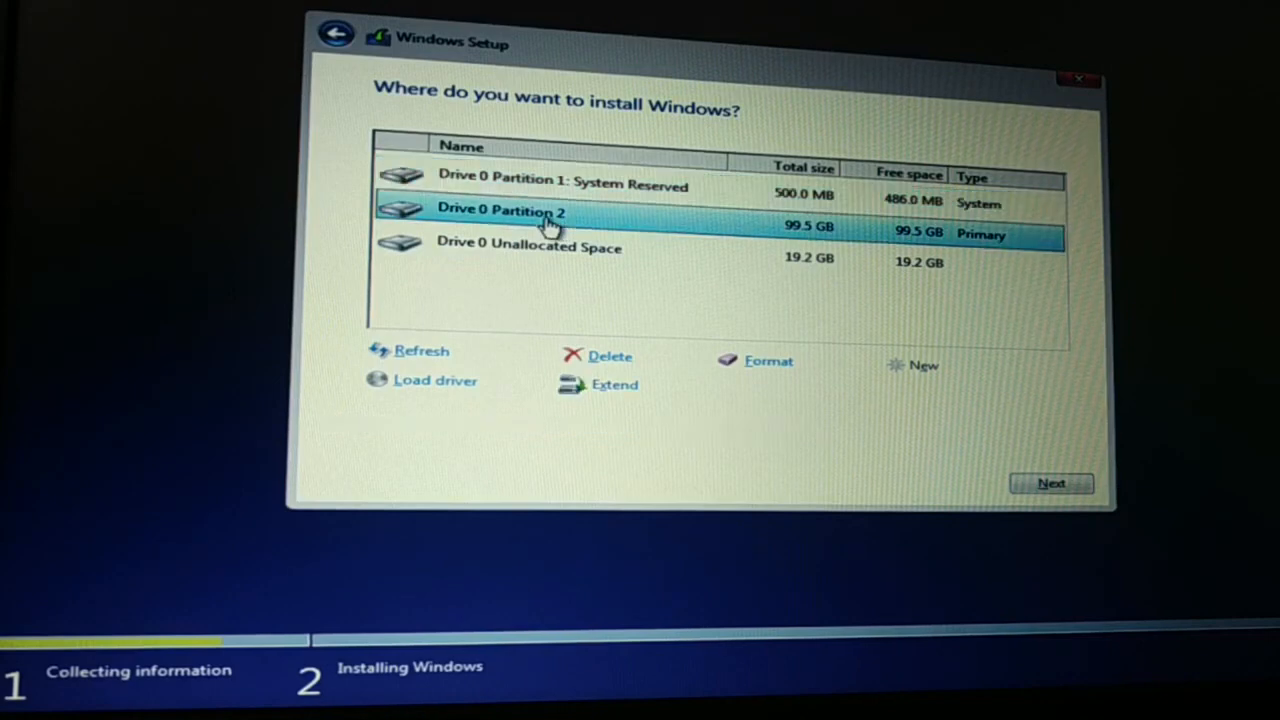
left_click(528, 248)
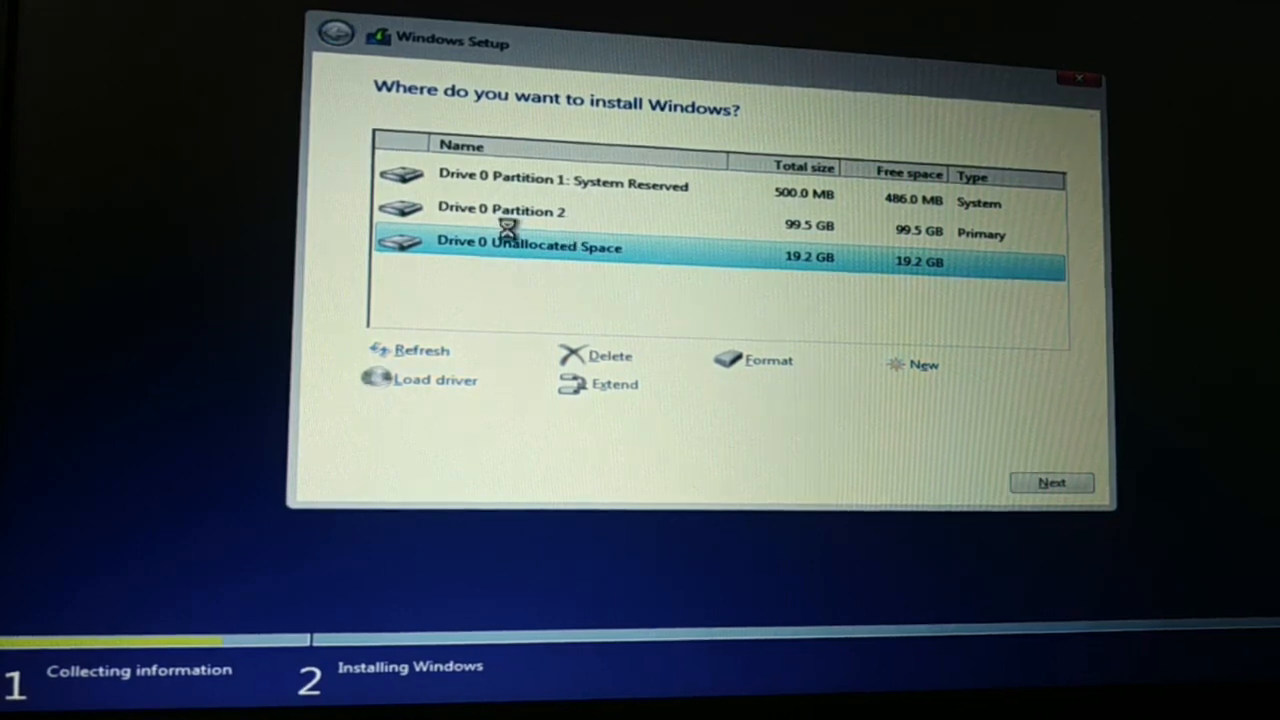
left_click(924, 364)
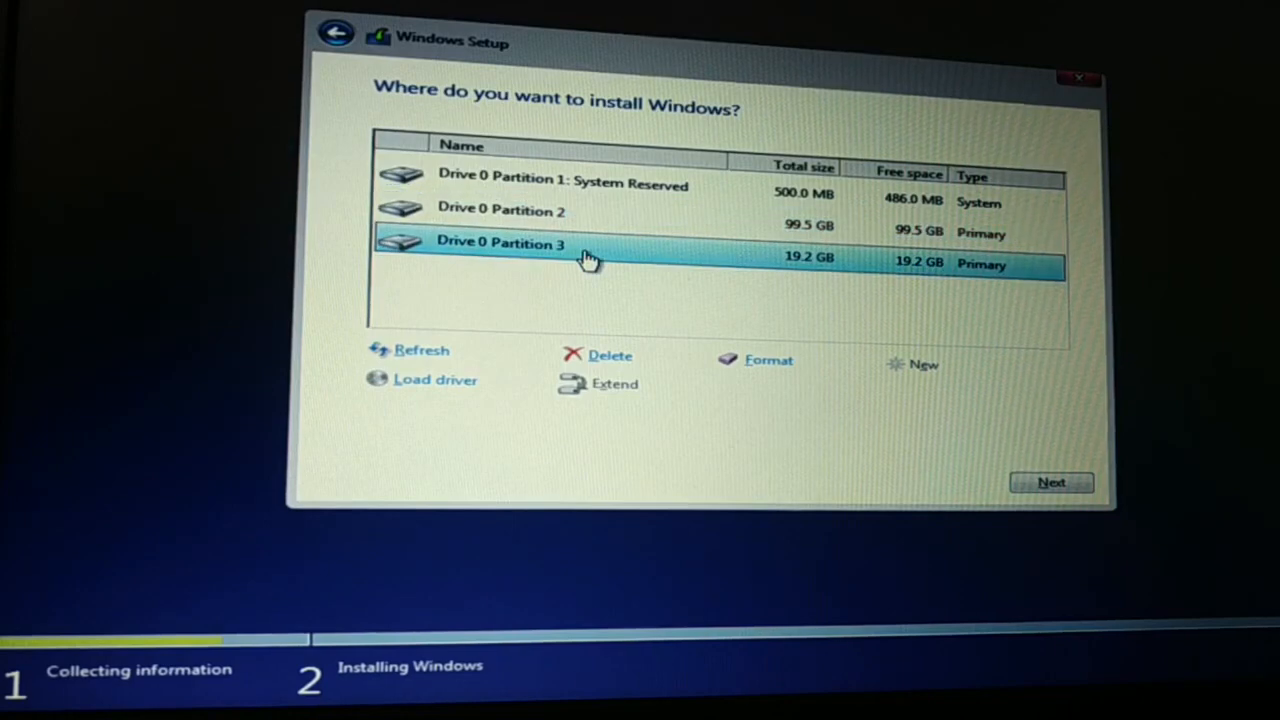
mouse_move(516, 396)
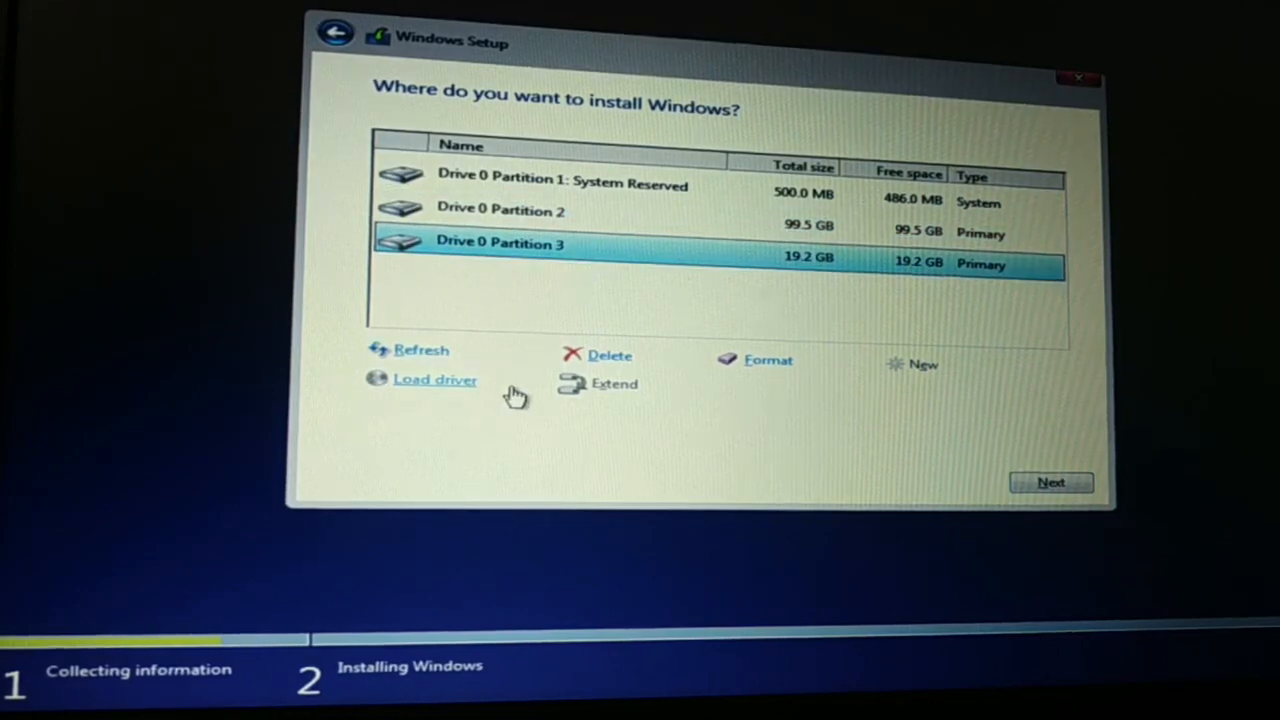
mouse_move(476, 280)
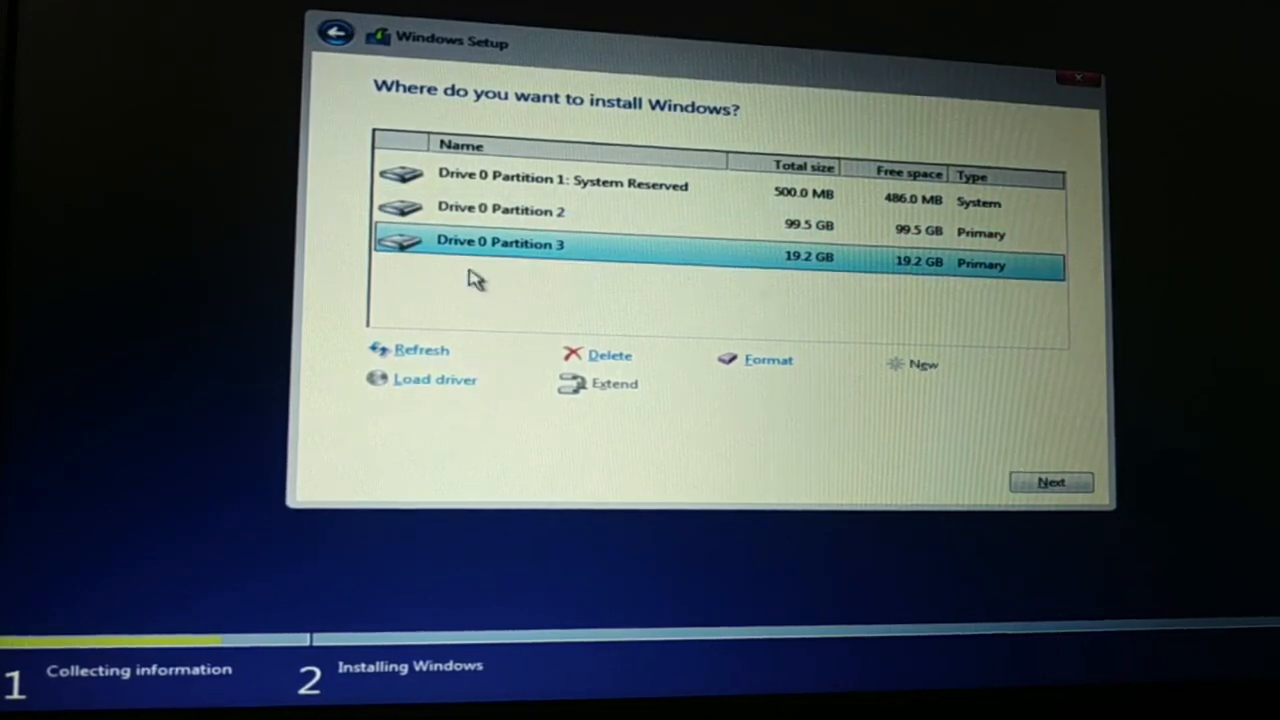
Delete Partition 3, Partition 2 and the System Reserved partition, leaving 119.2 GB unallocated
left_click(500, 210)
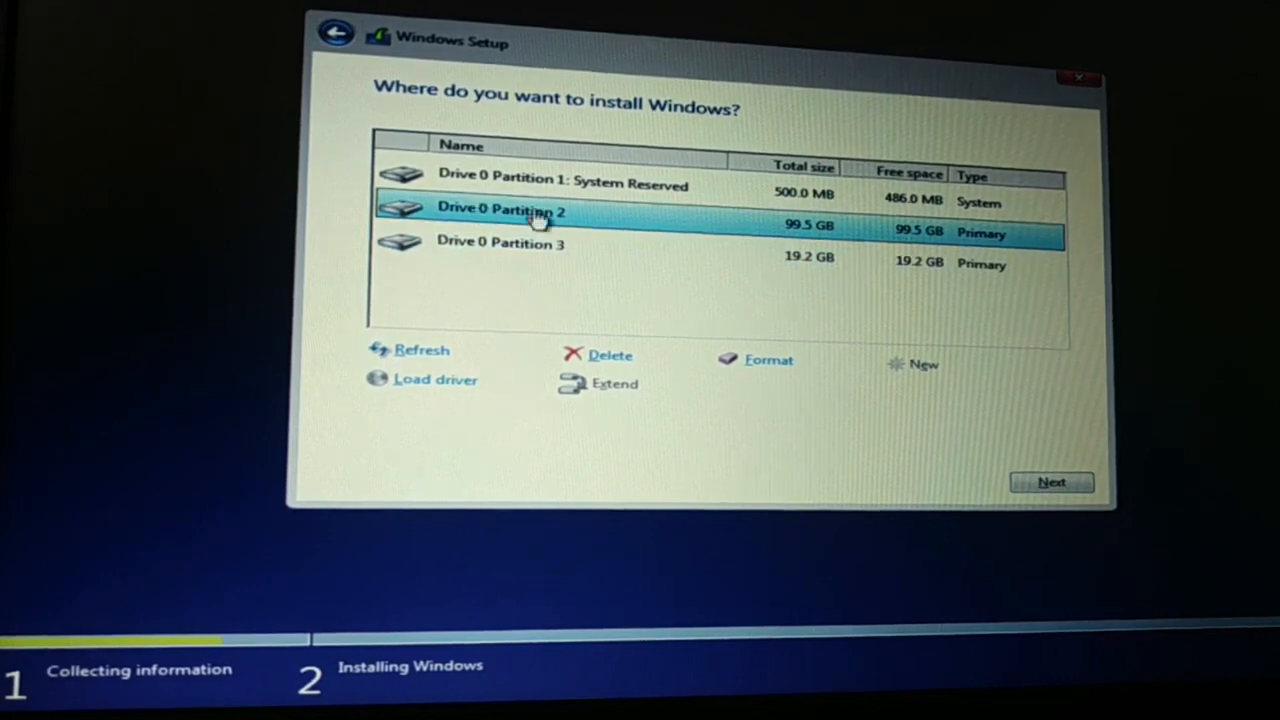
left_click(500, 244)
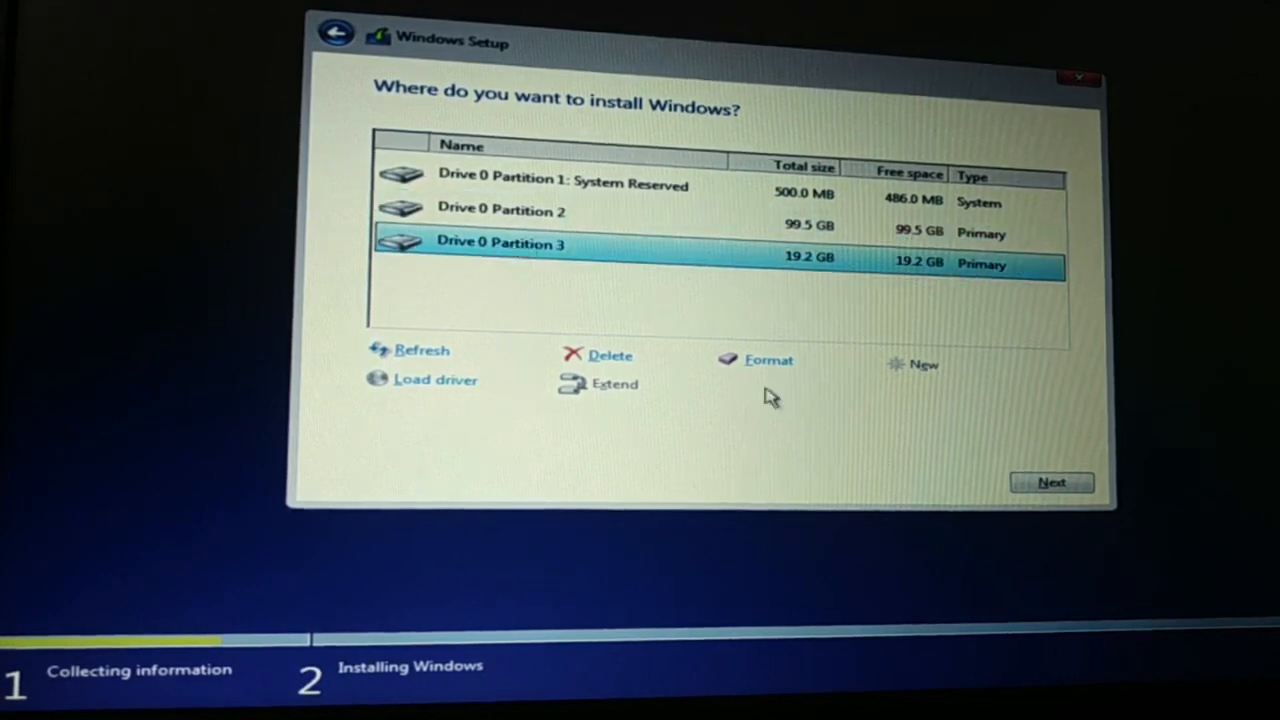
left_click(610, 356)
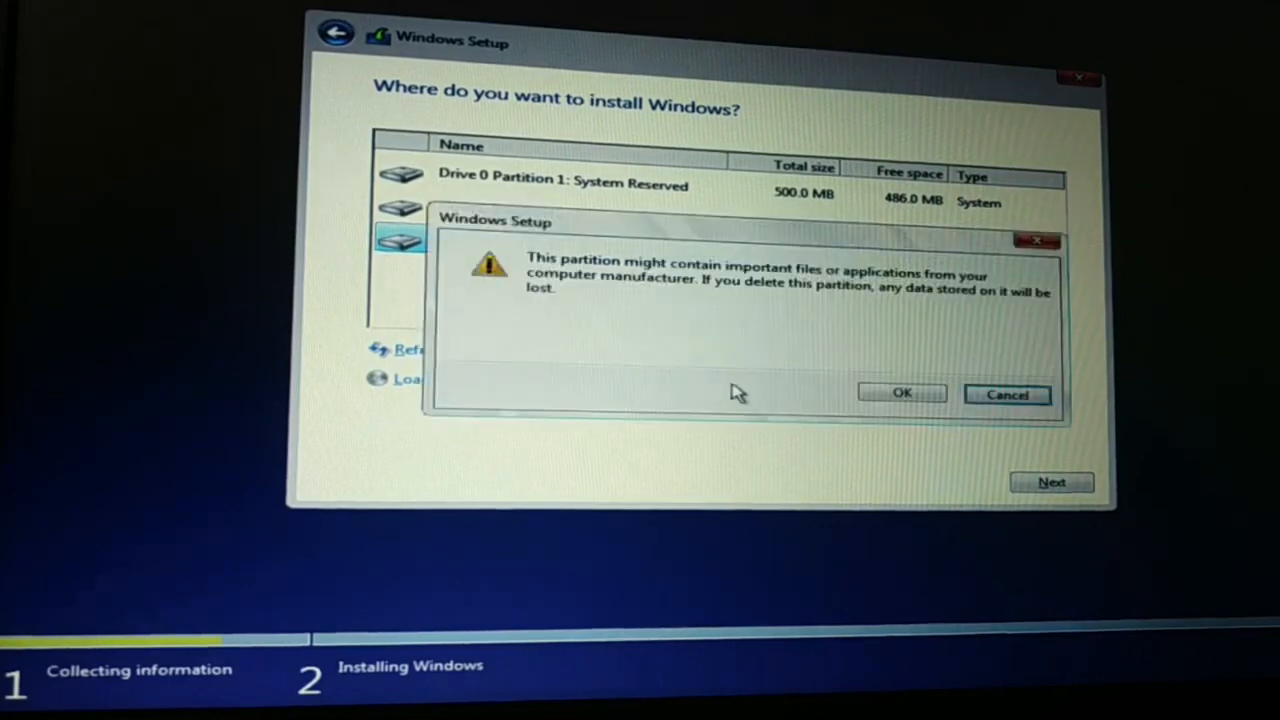
mouse_move(944, 390)
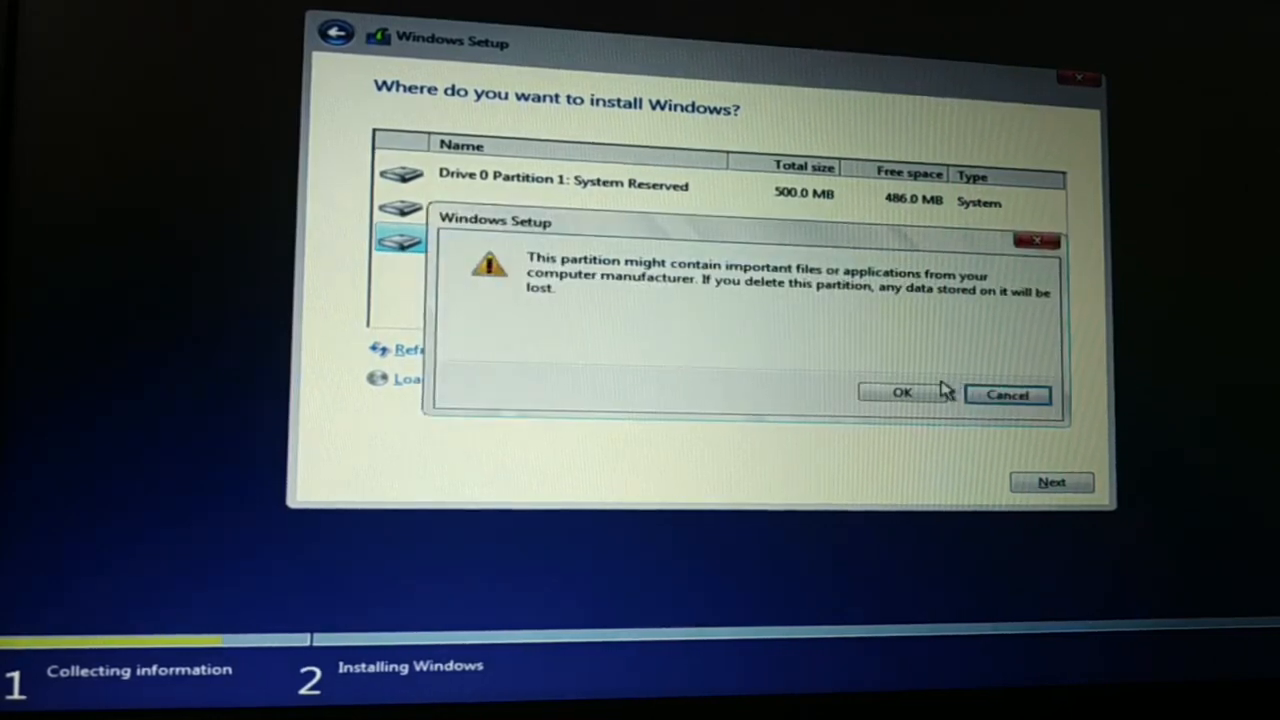
left_click(900, 392)
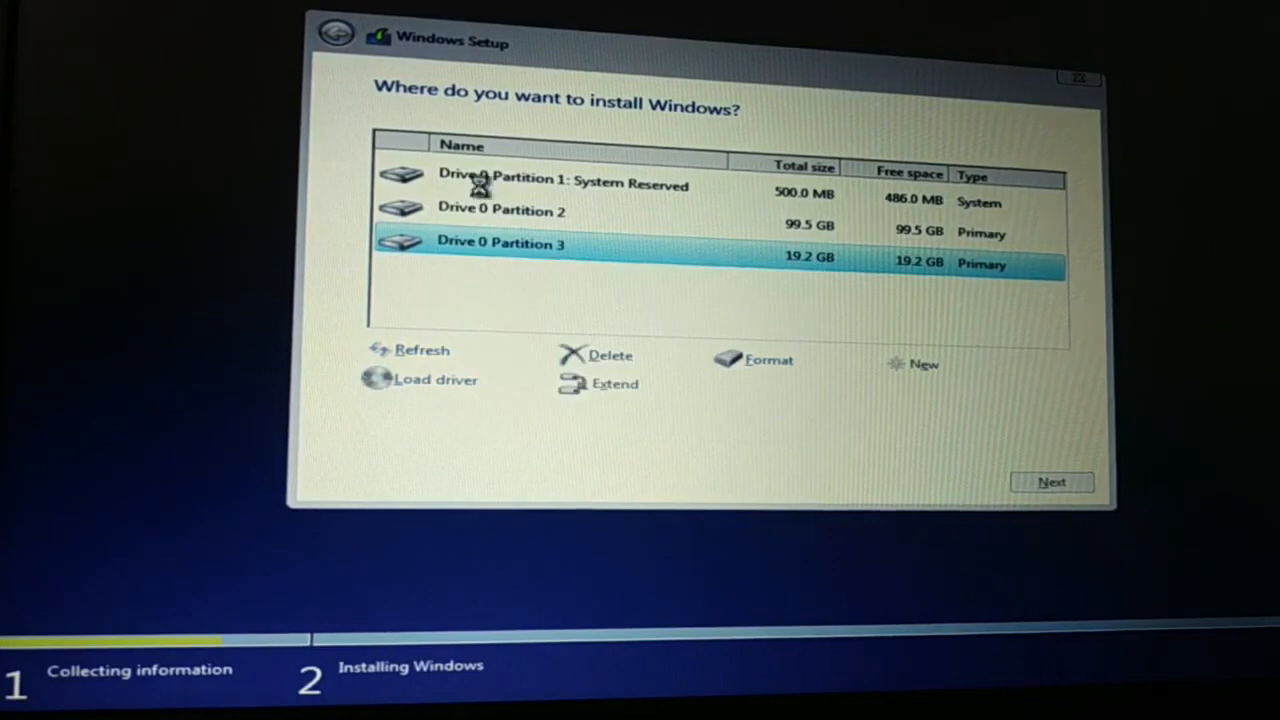
left_click(610, 356)
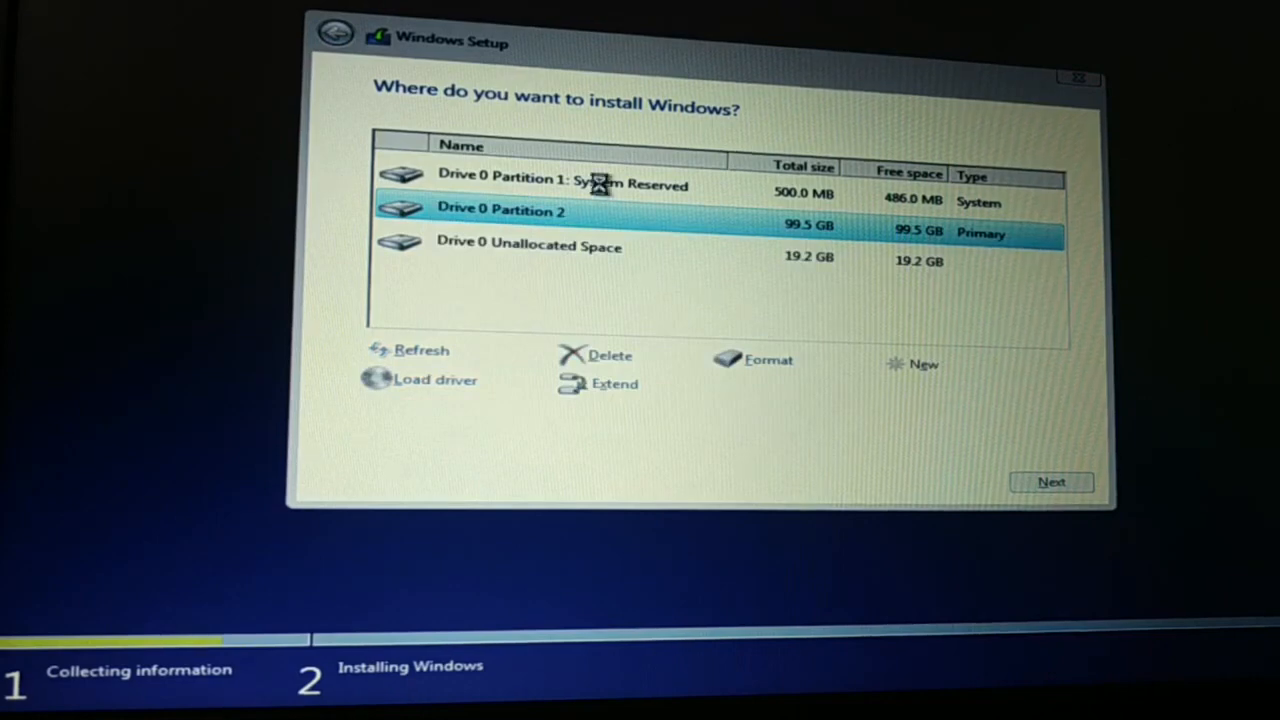
left_click(612, 356)
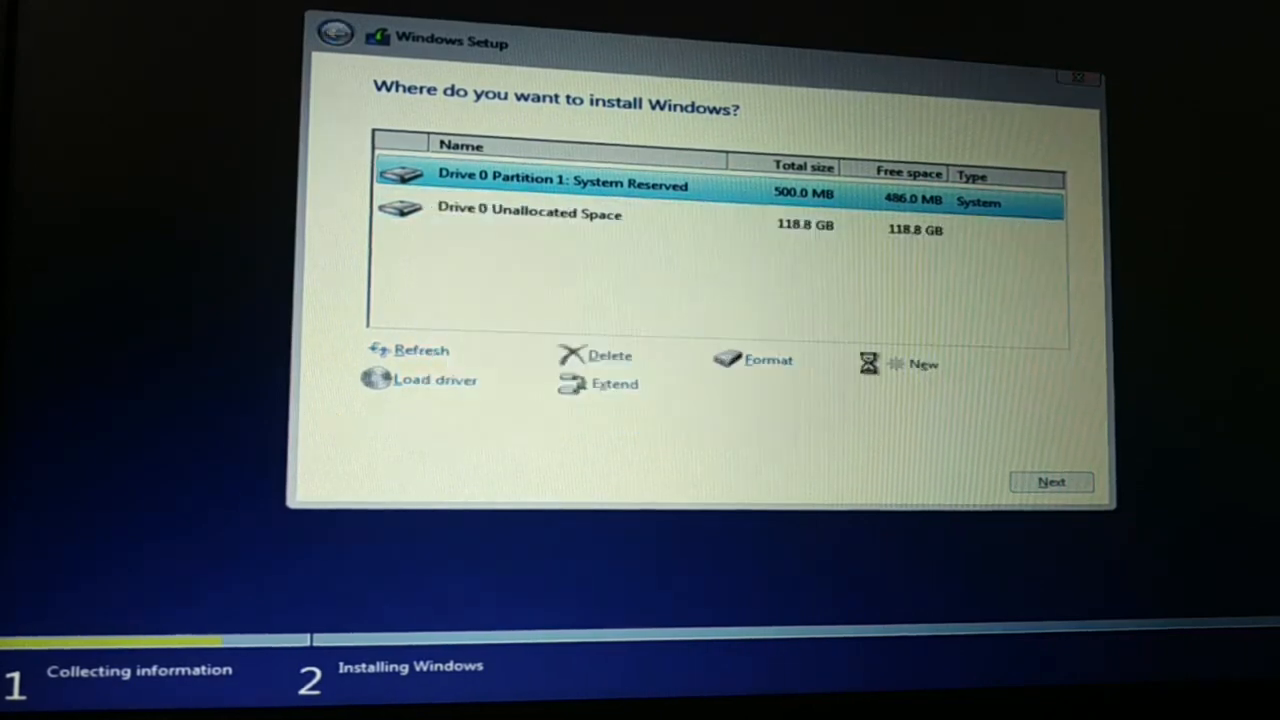
left_click(608, 356)
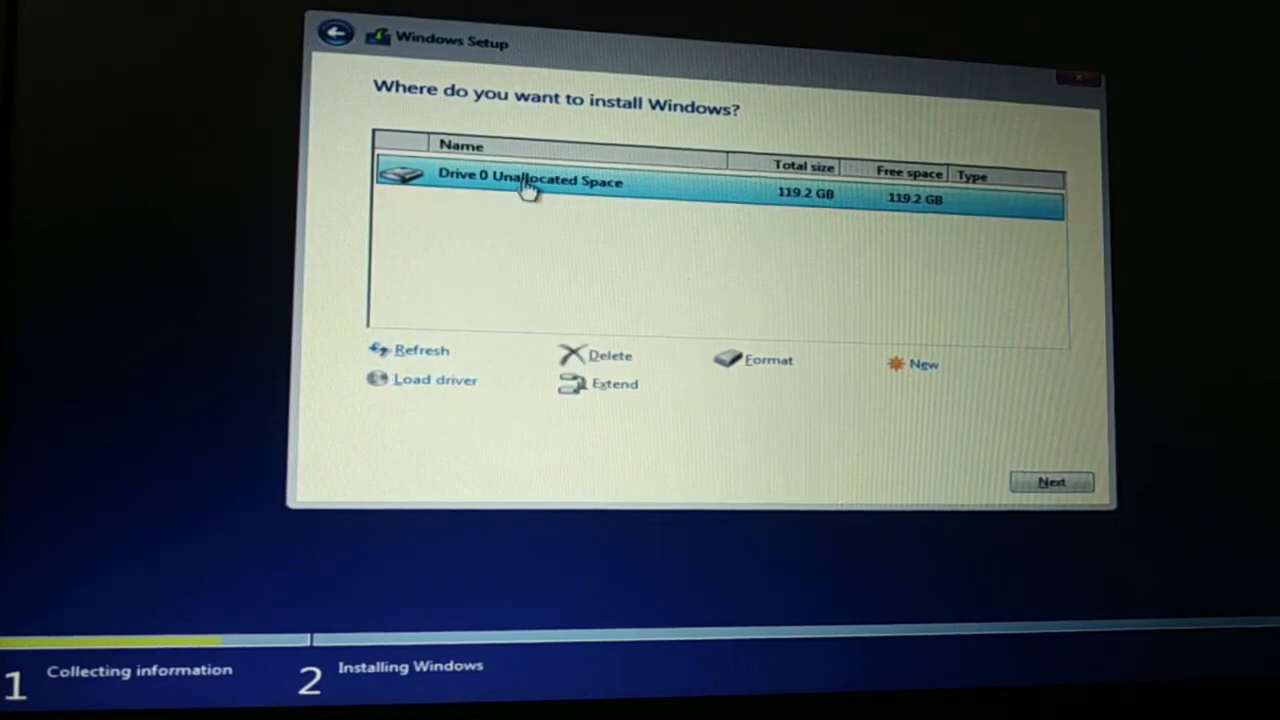
mouse_move(568, 208)
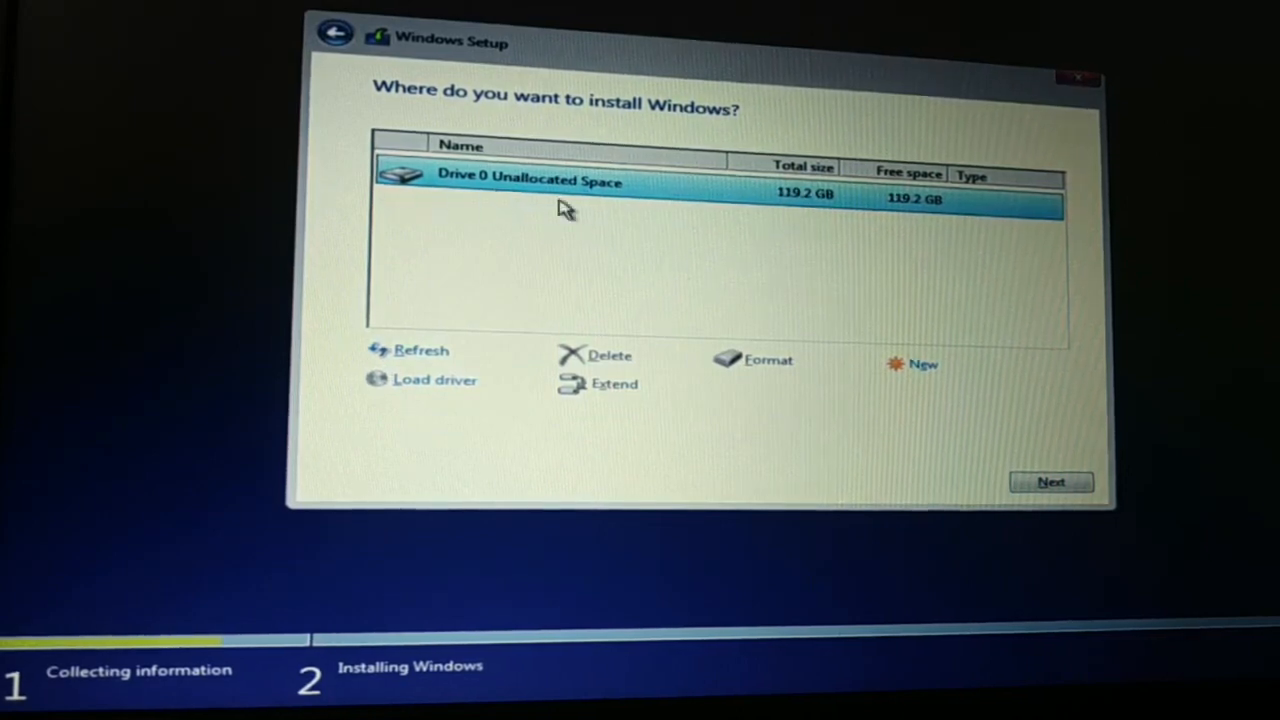
mouse_move(816, 310)
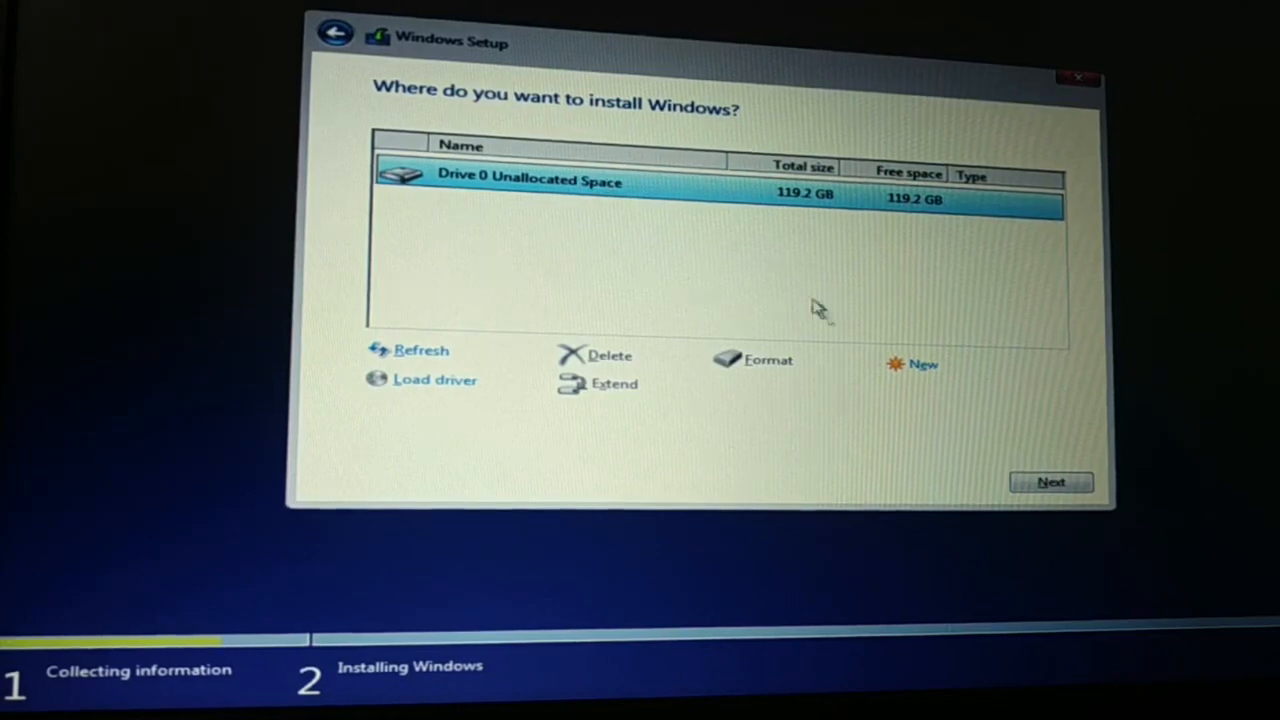
Create a sized primary partition with System Reserved, then a third partition from the leftover 19.2 GB
left_click(922, 364)
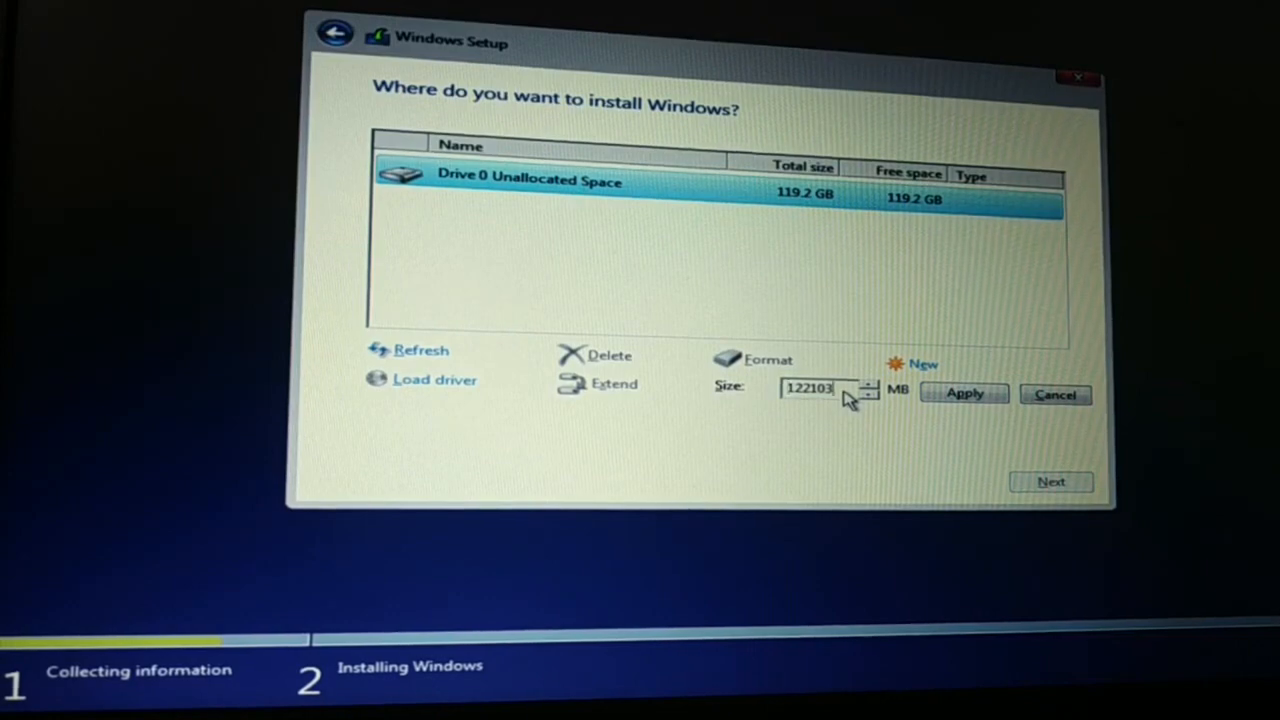
triple_click(816, 388)
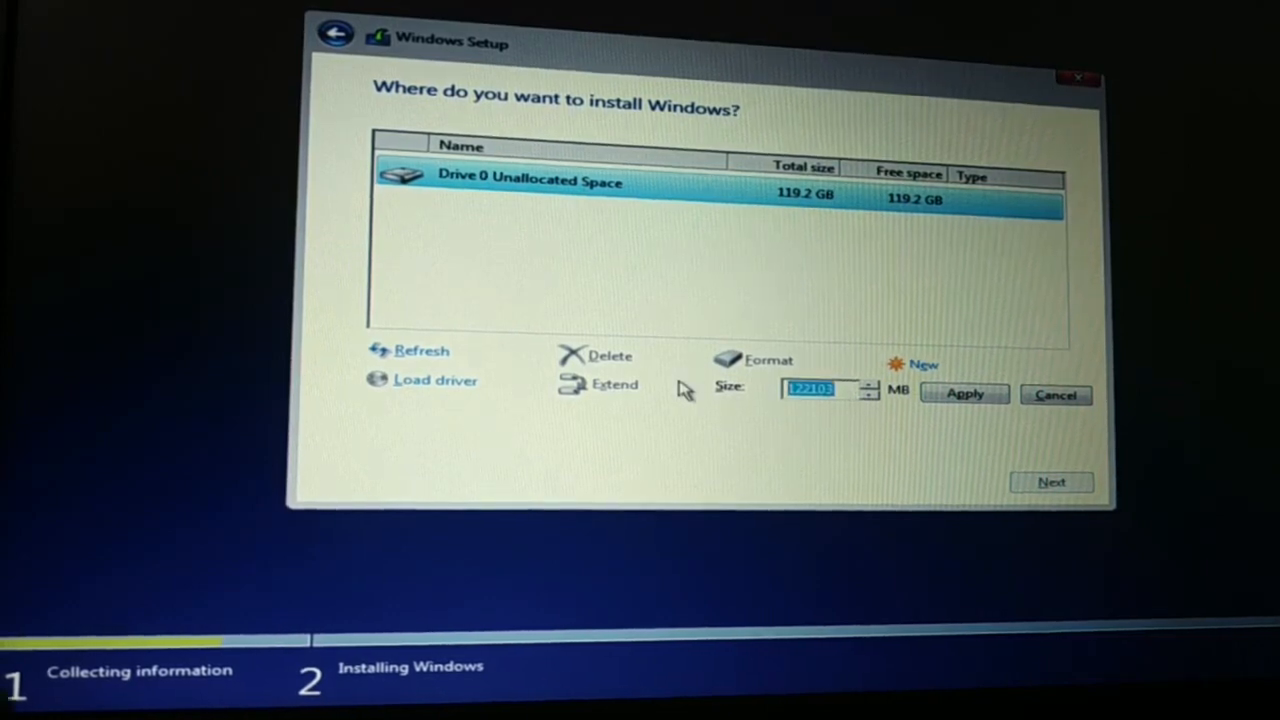
type("1024")
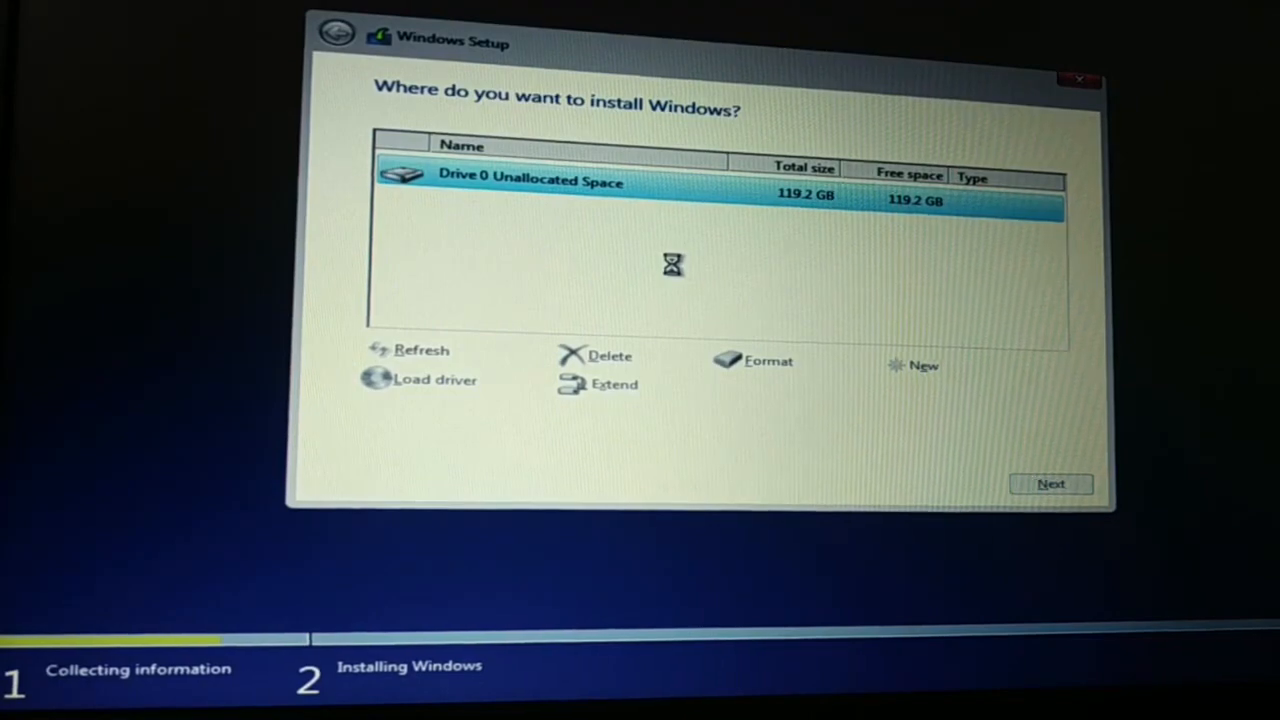
left_click(924, 364)
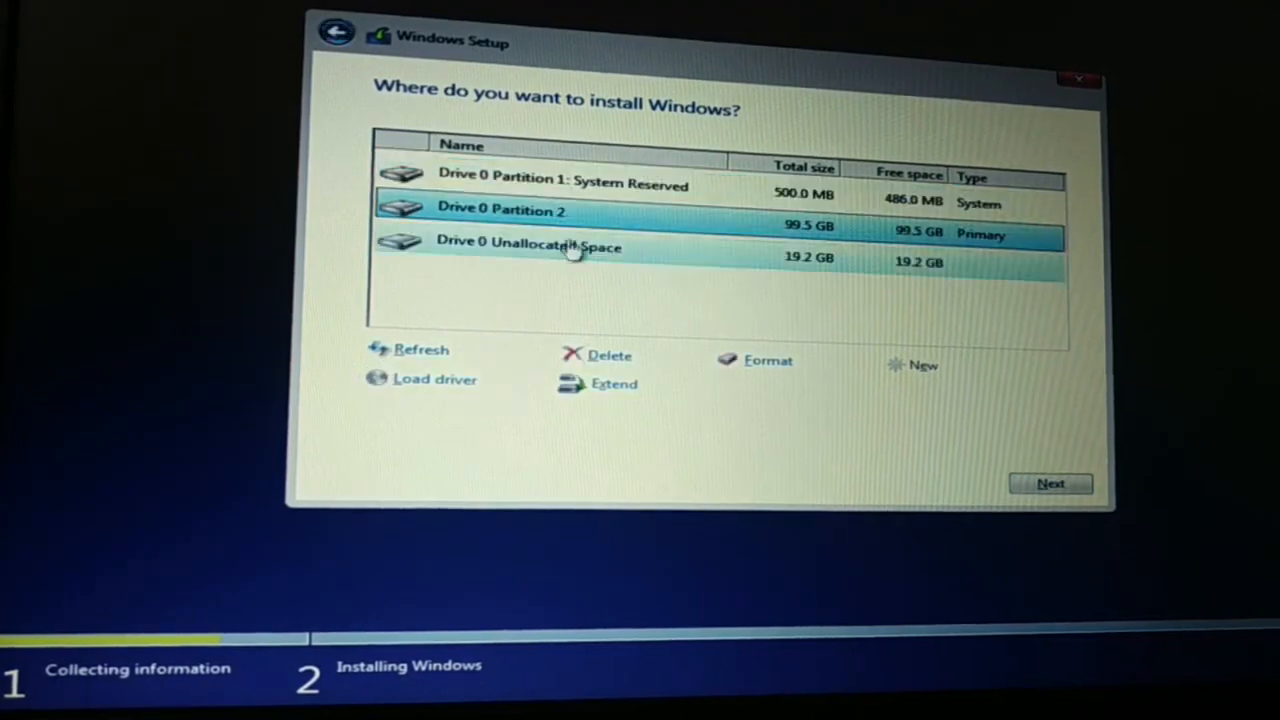
left_click(922, 364)
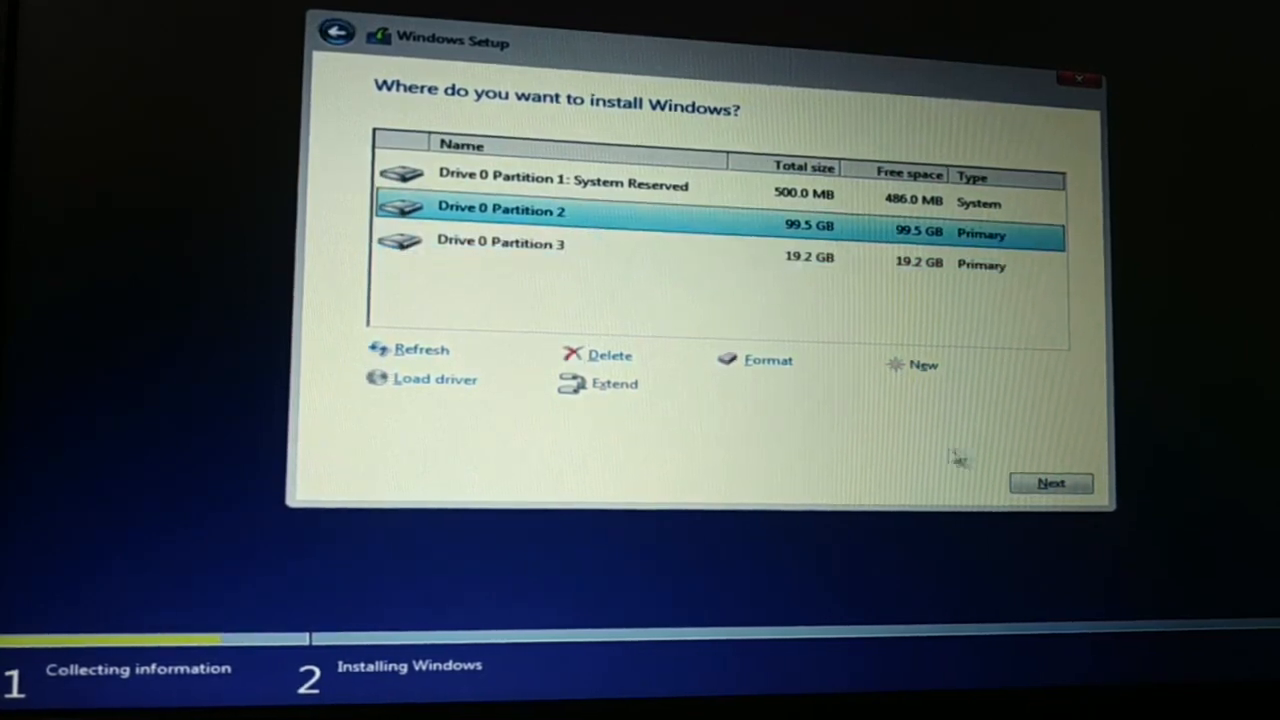
Begin installing Windows on Drive 0 Partition 2
left_click(1052, 482)
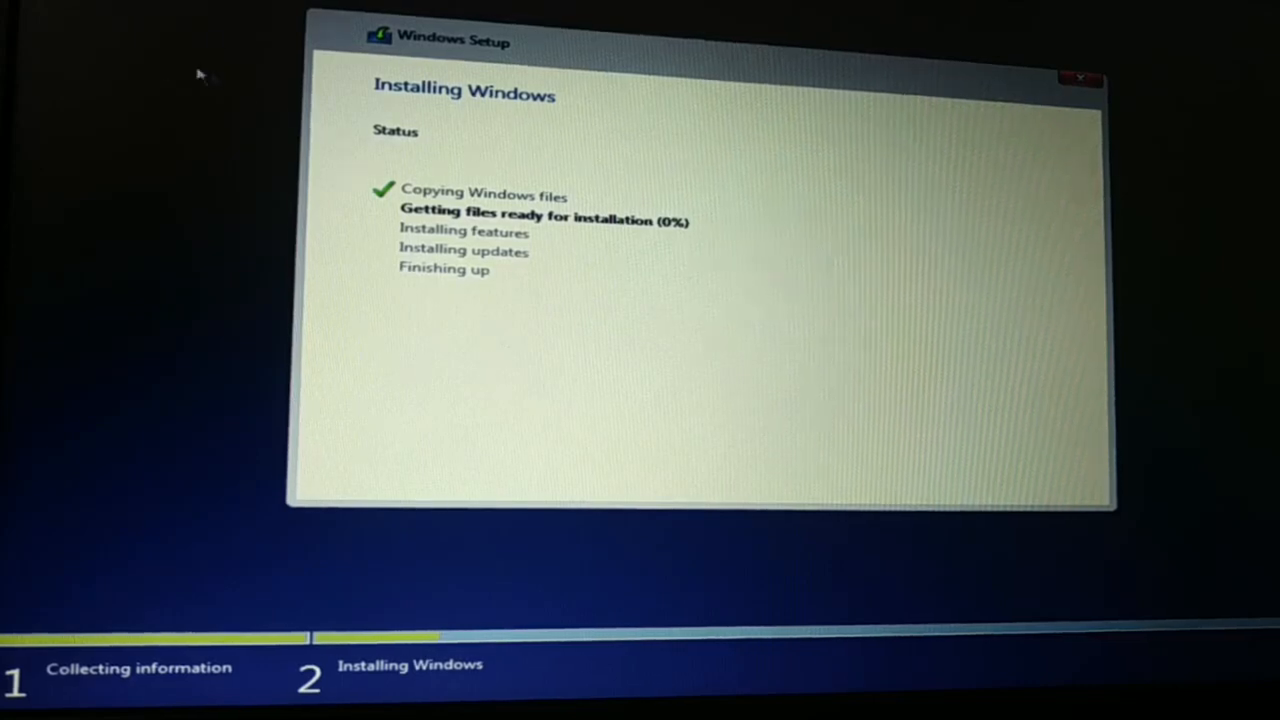
mouse_move(810, 110)
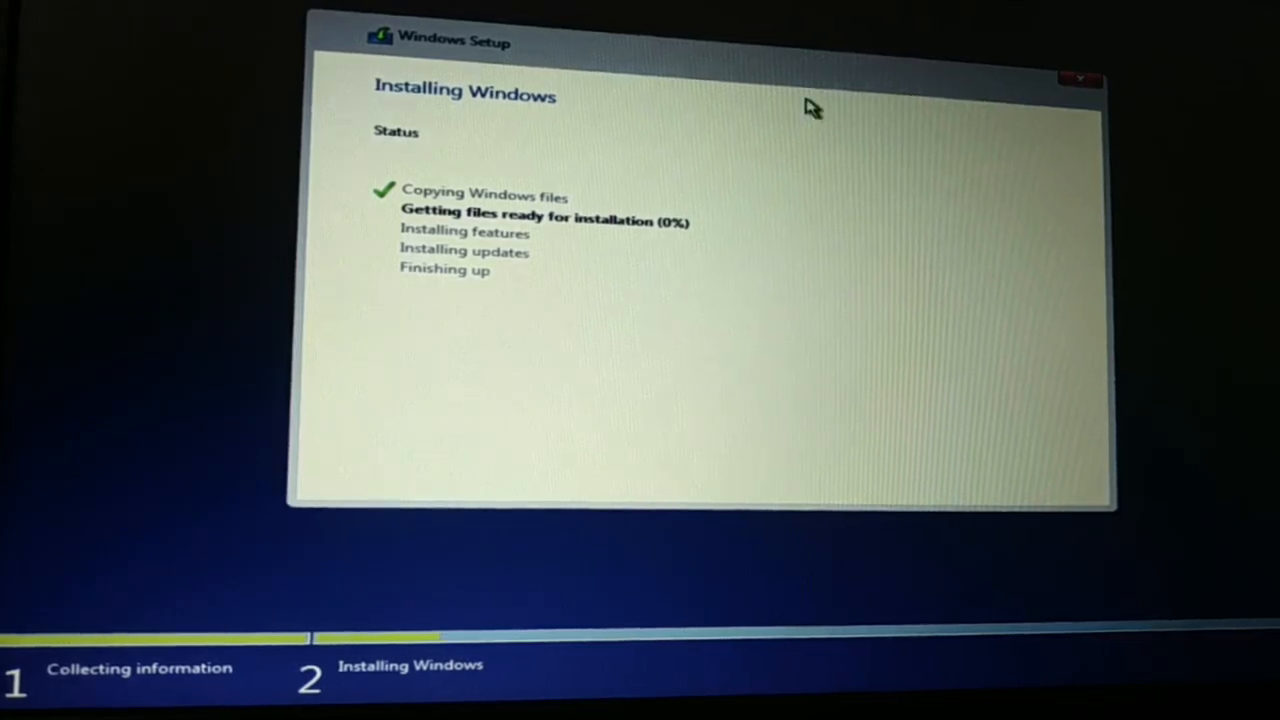